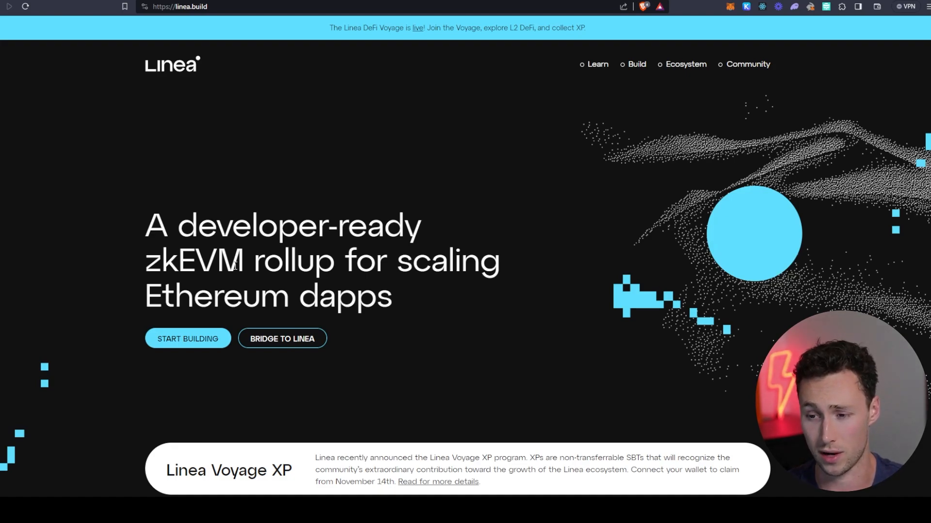
mouse_move(538, 293)
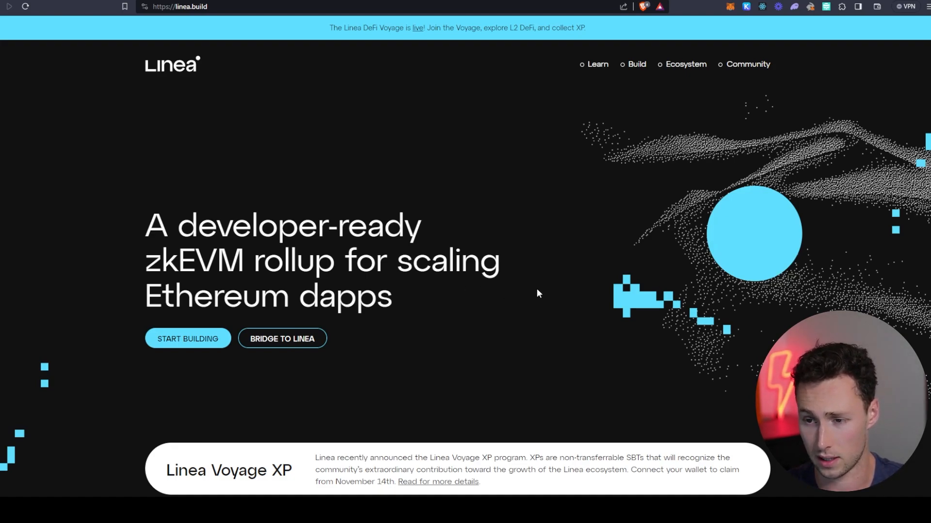
Scroll the Linea homepage past the ecosystem showcase to the 'Scale Ethereum dapps' cards
scroll(down, 3)
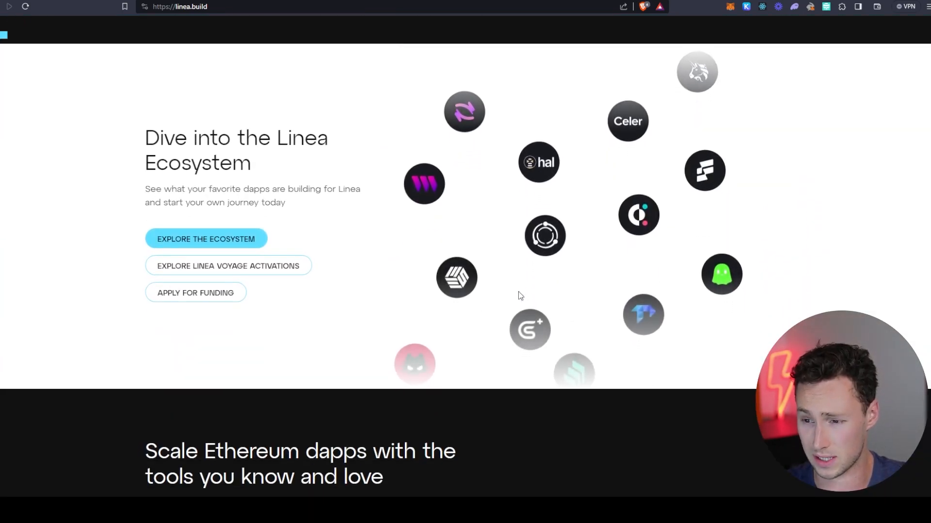
scroll(down, 3)
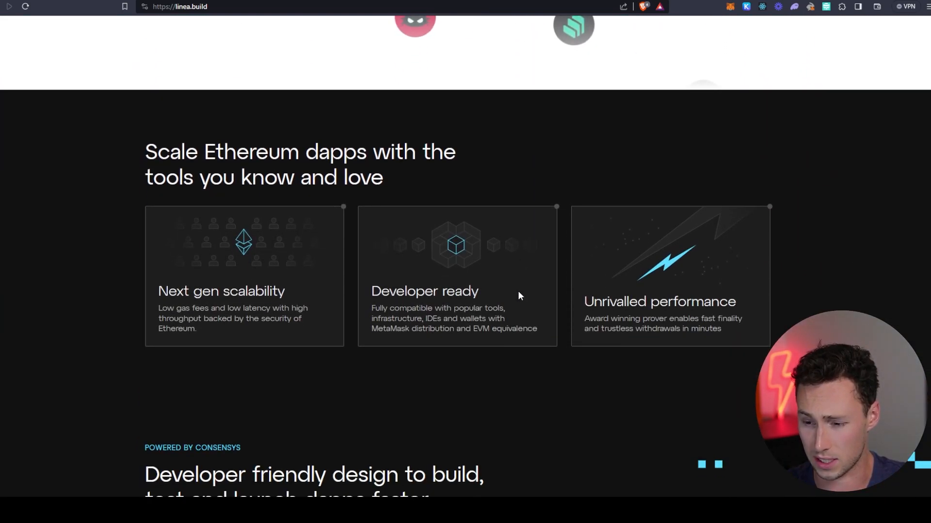
scroll(down, 3)
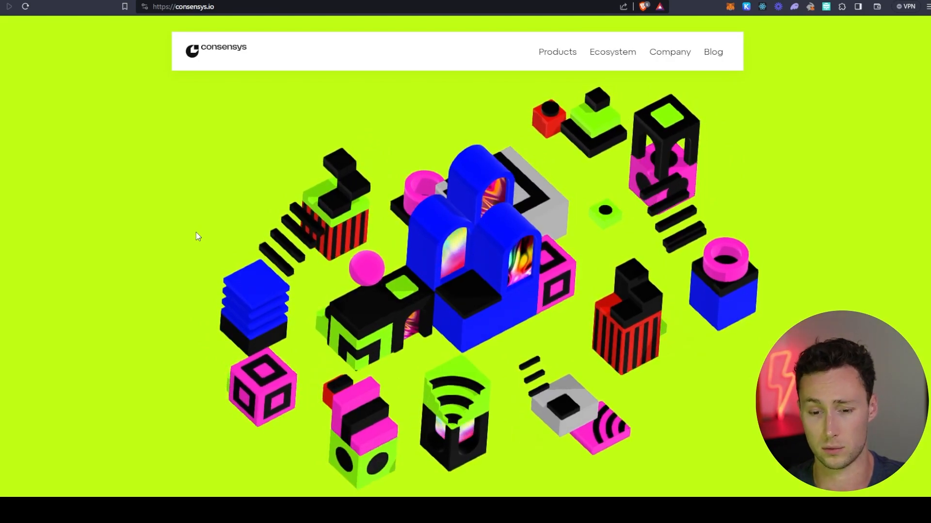
Scroll the Consensys products carousel from MetaMask down to MetaMask Developer
scroll(down, 3)
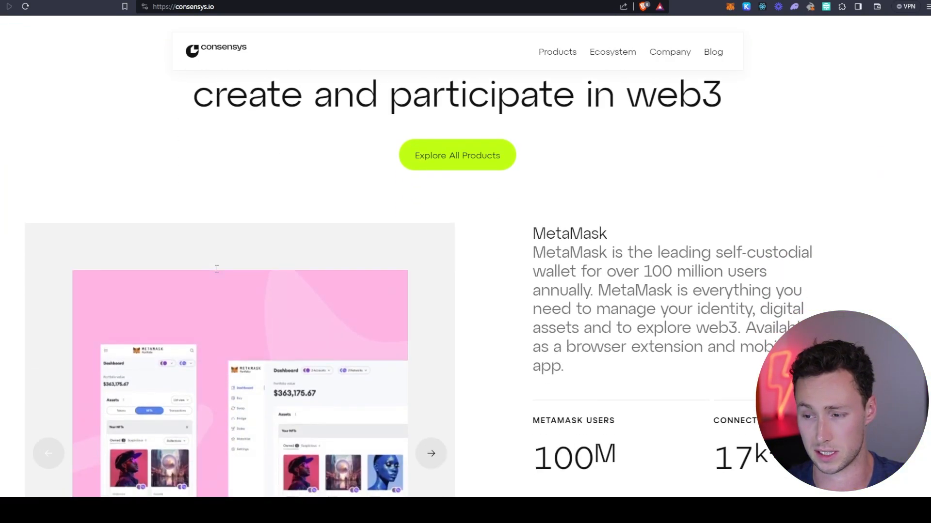
scroll(down, 3)
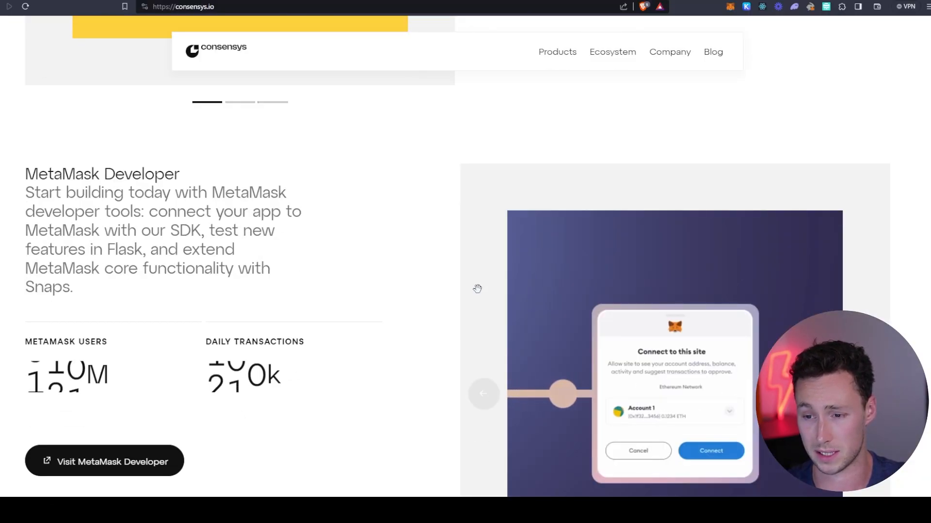
scroll(up, 3)
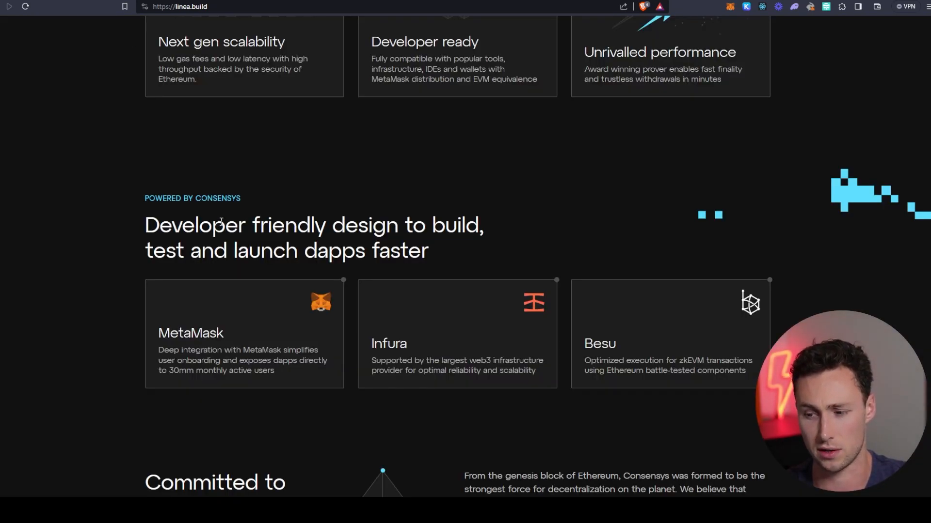
Scroll the Linea homepage to the MetaMask, Infura, Besu cards and 'Committed to Ethereum'
scroll(down, 3)
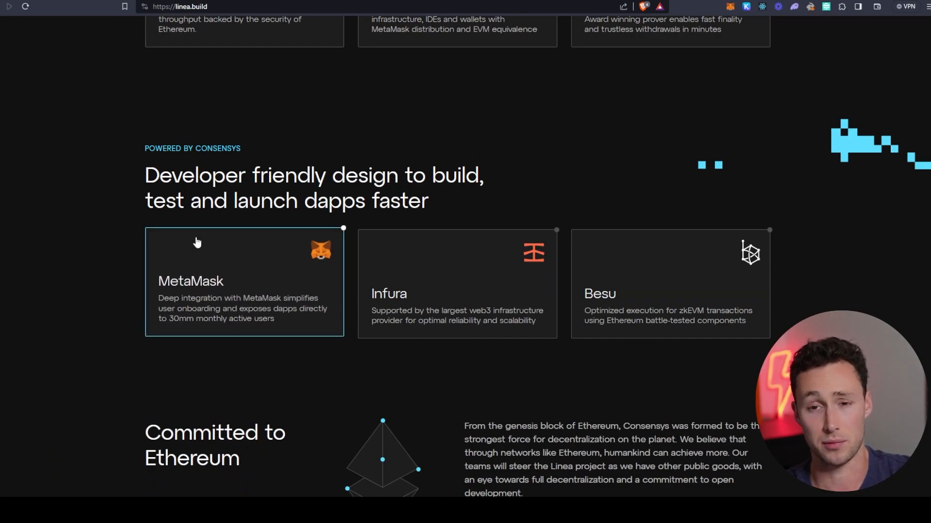
scroll(down, 3)
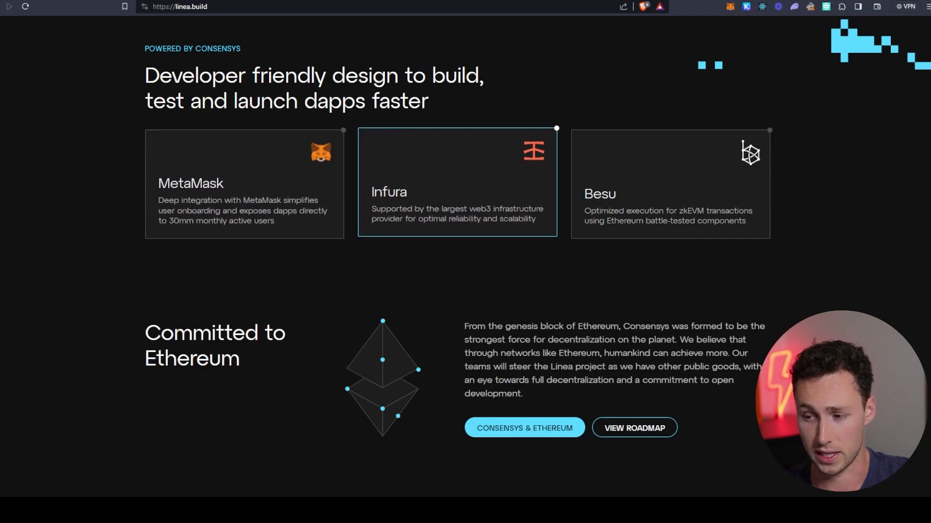
scroll(down, 3)
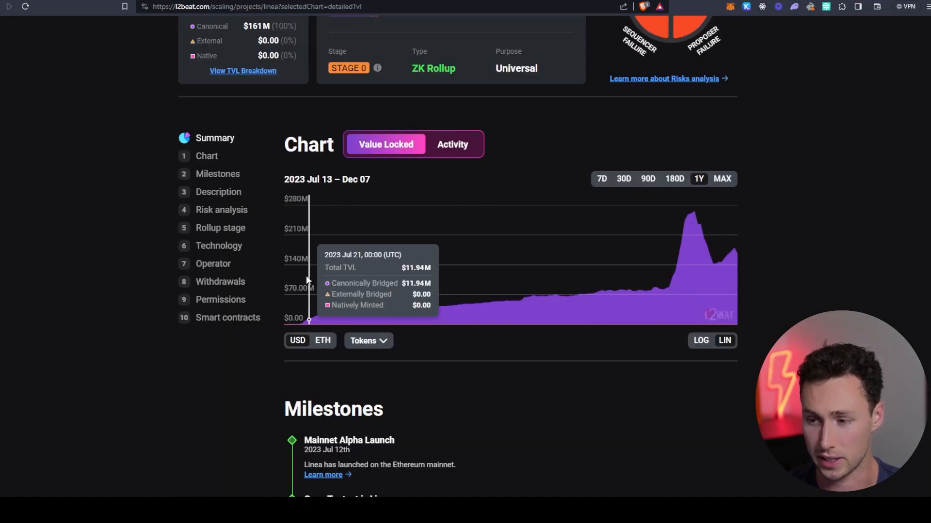
mouse_move(697, 237)
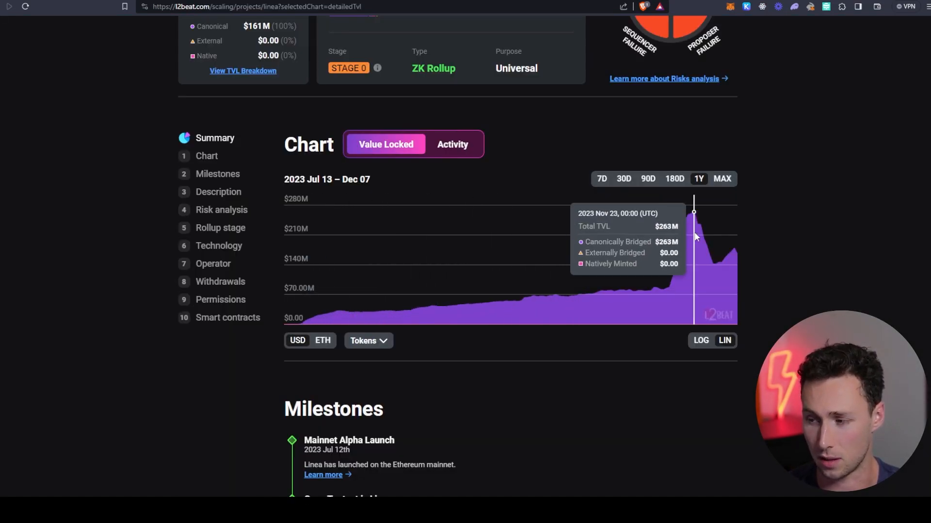
mouse_move(495, 229)
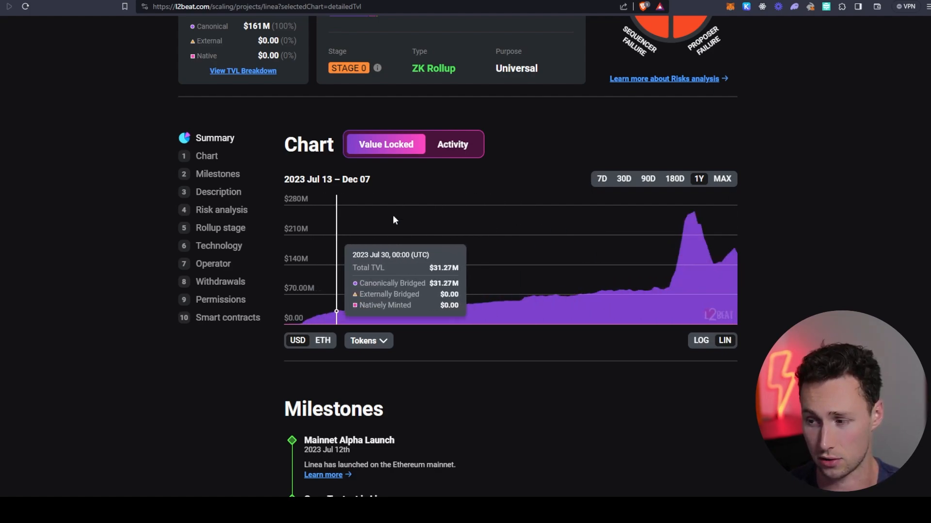
Toggle Linea's L2BEAT chart from value locked to transaction activity in TPS
click(452, 144)
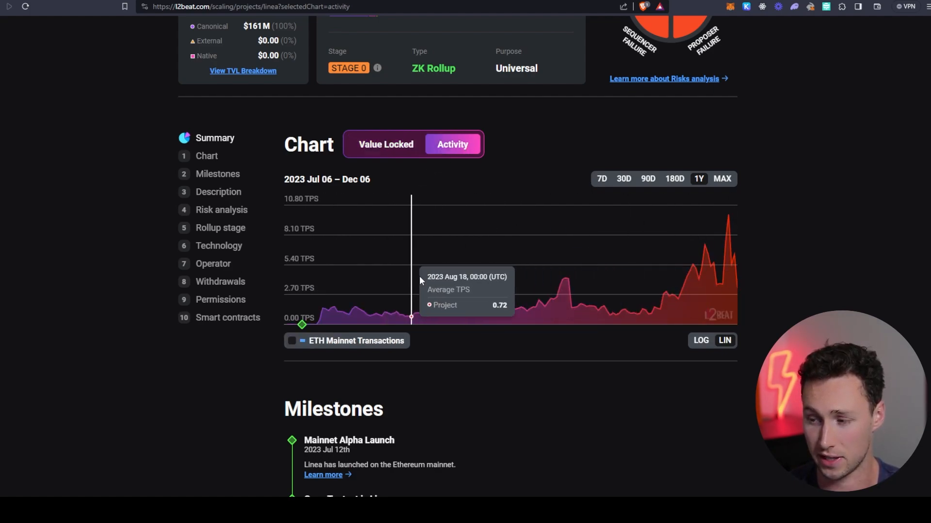
mouse_move(662, 264)
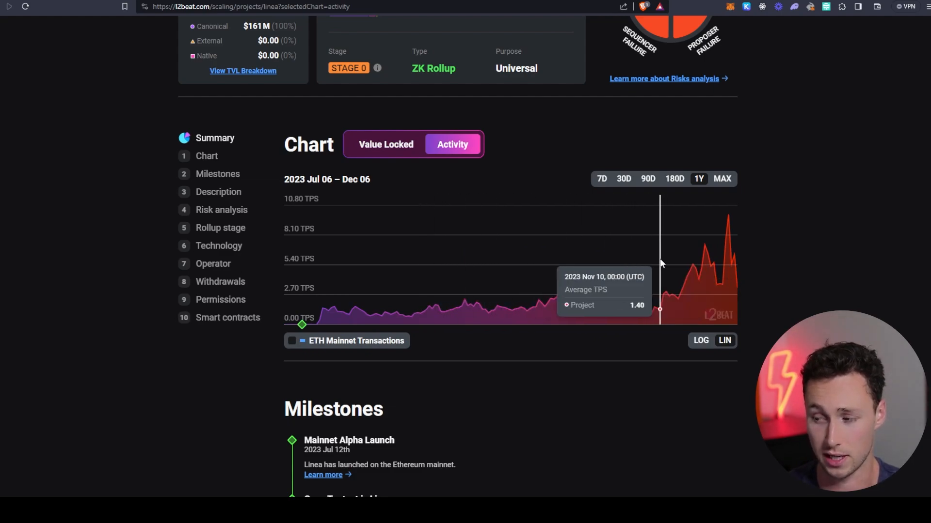
mouse_move(710, 252)
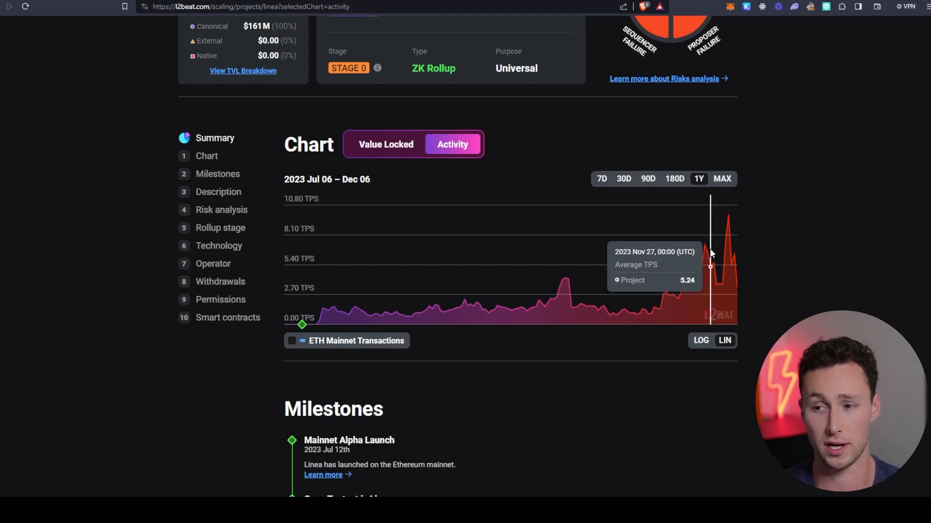
mouse_move(641, 247)
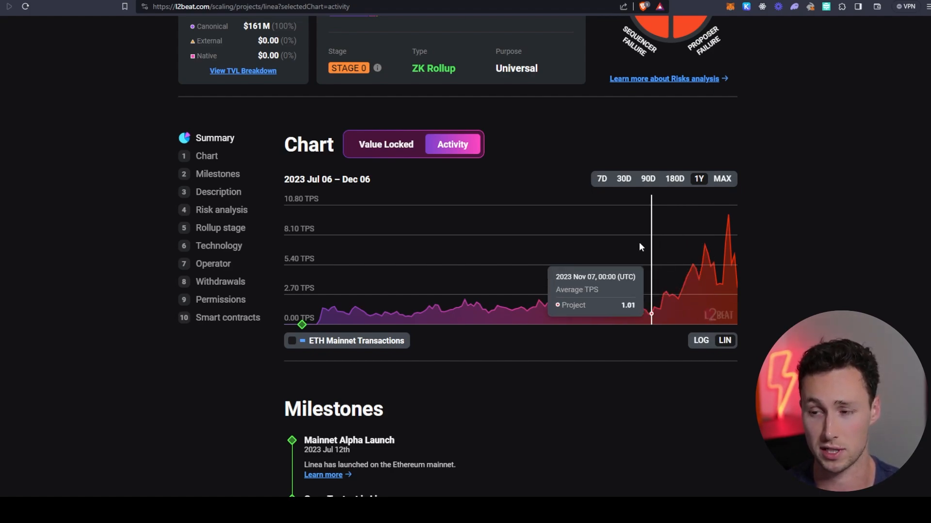
mouse_move(153, 145)
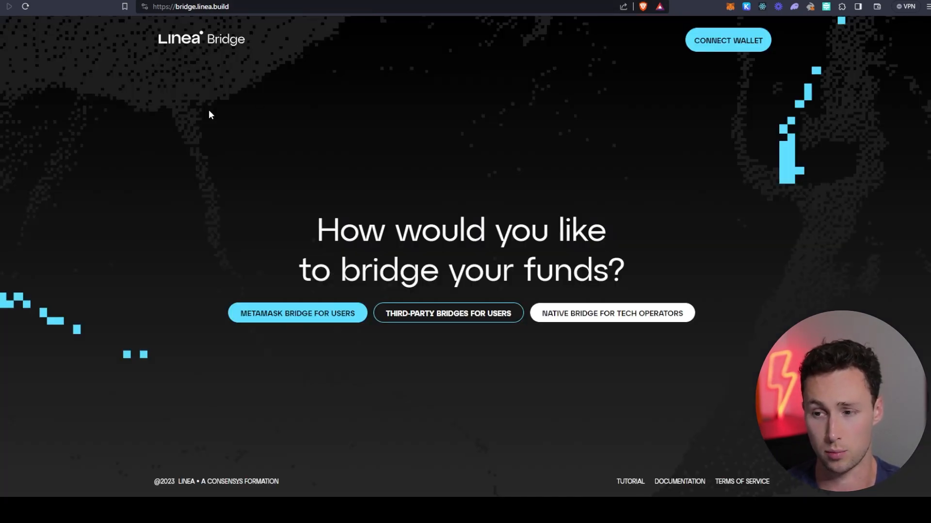
Connect a MetaMask wallet to Linea Bridge and go to the MetaMask Bridge for Users
double_click(187, 6)
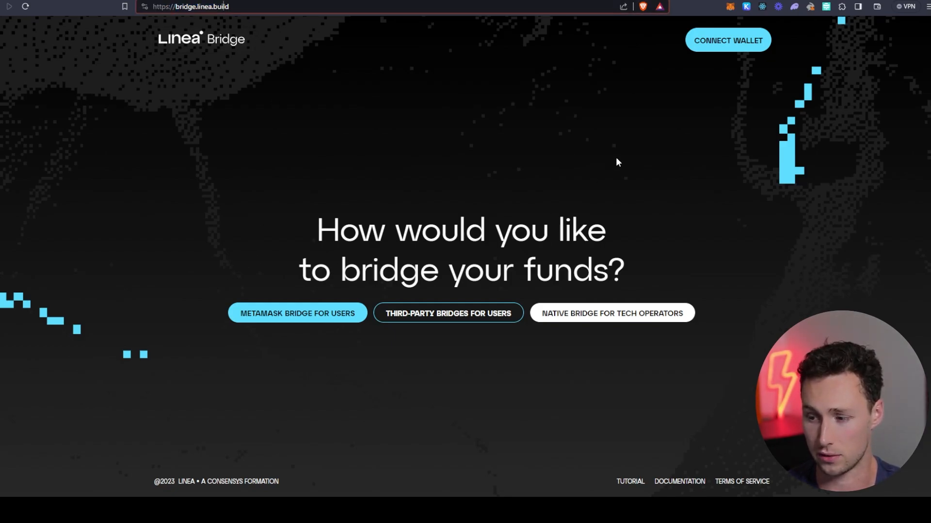
click(727, 40)
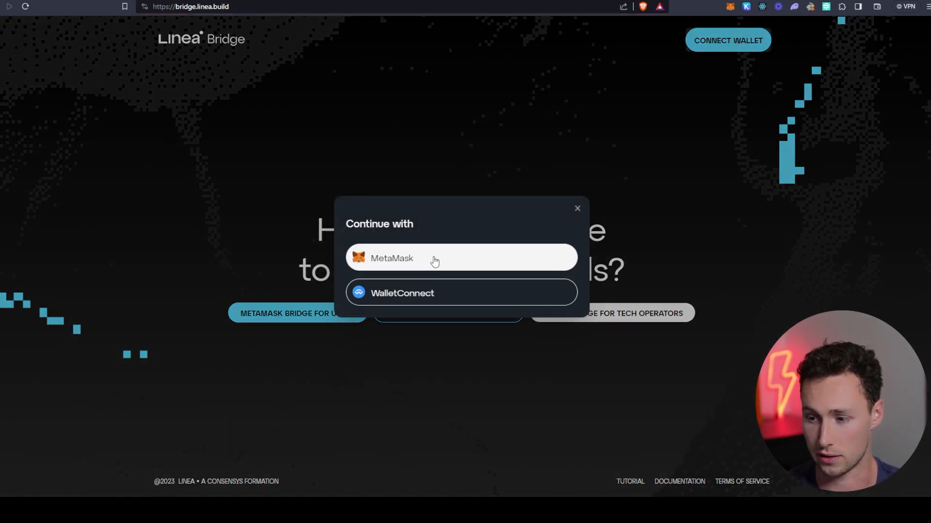
mouse_move(887, 228)
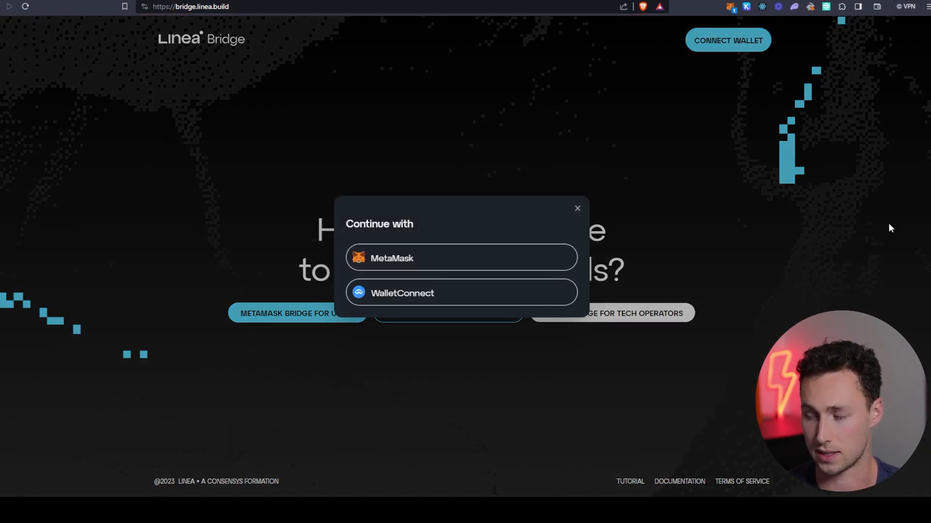
mouse_move(894, 264)
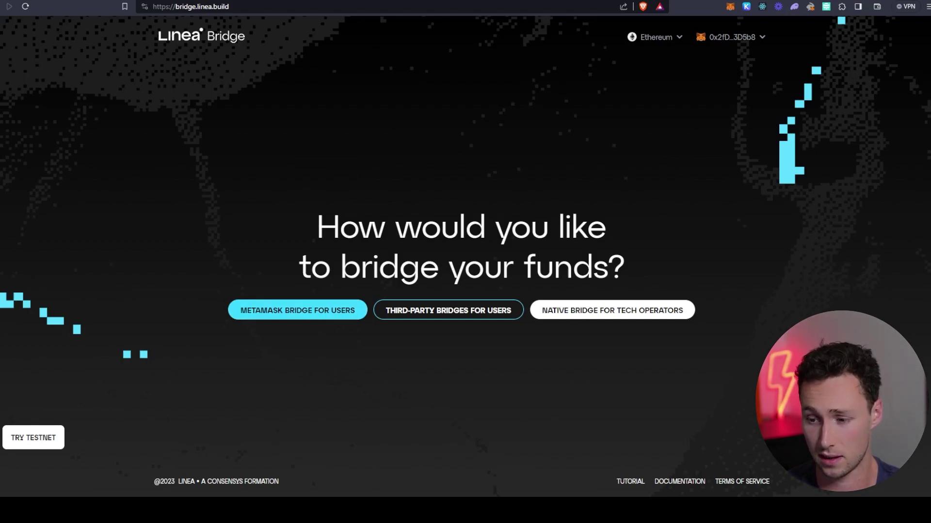
click(297, 310)
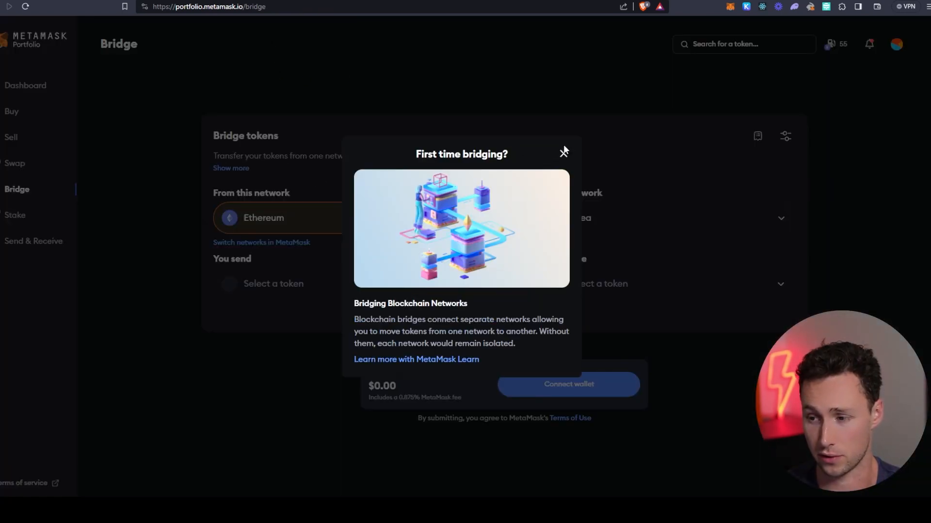
mouse_move(562, 152)
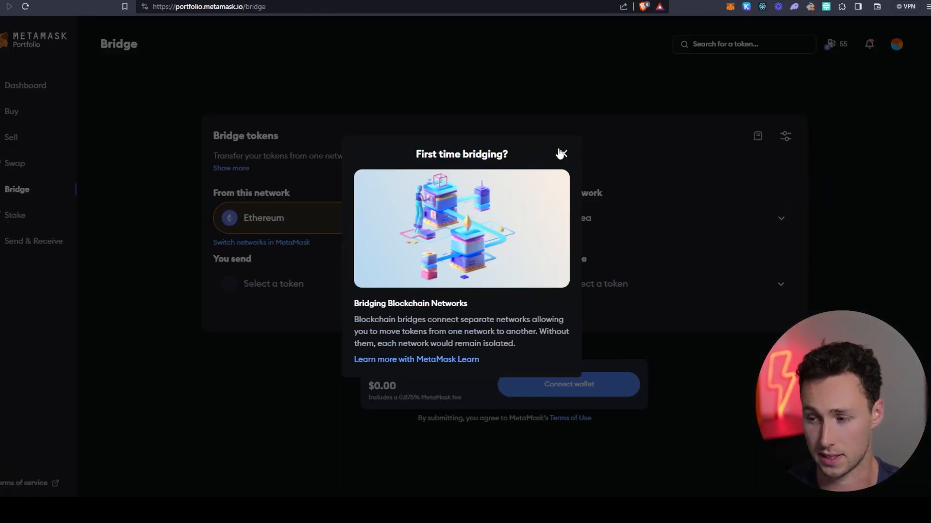
Dismiss the first-time bridging notice and review the Ethereum-to-Linea send-token list
click(560, 153)
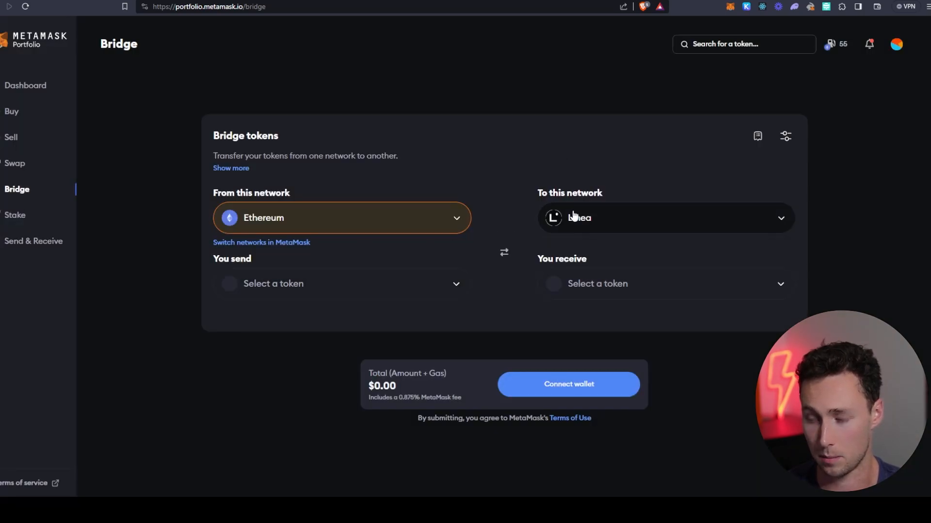
mouse_move(375, 131)
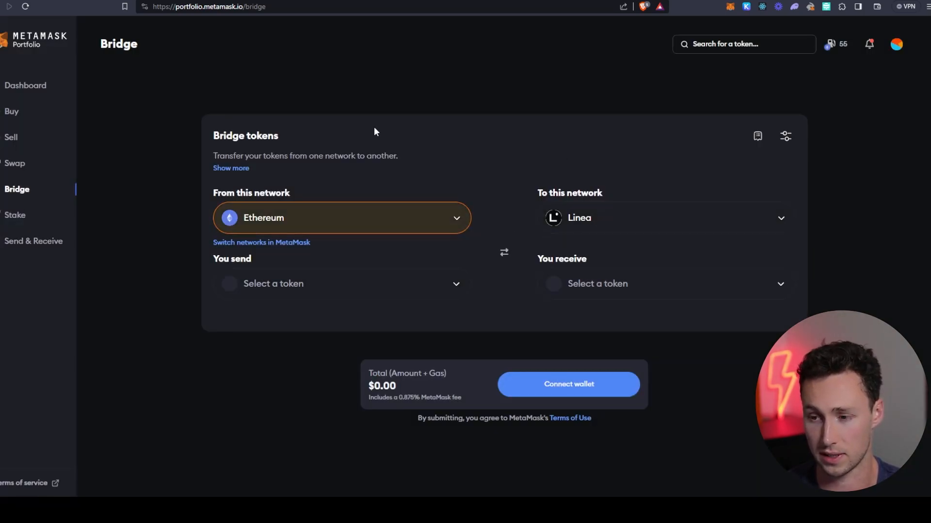
mouse_move(379, 150)
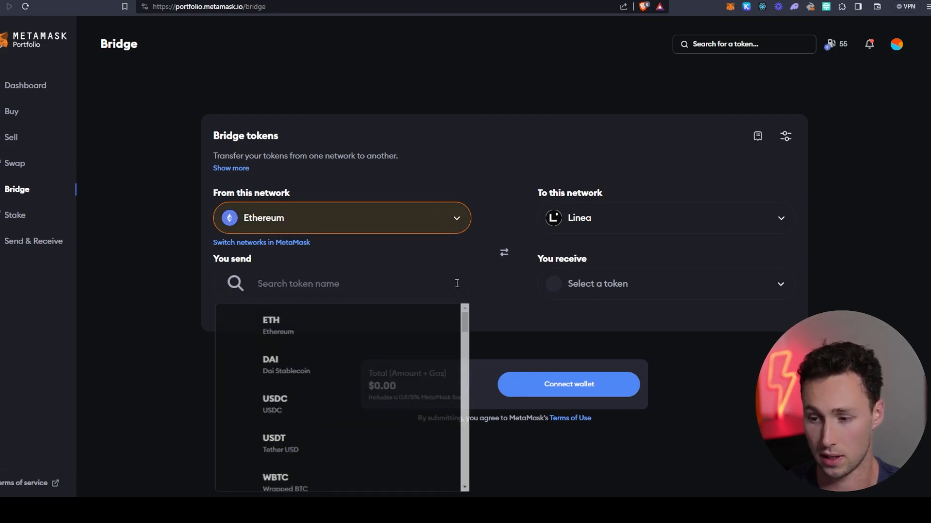
scroll(down, 3)
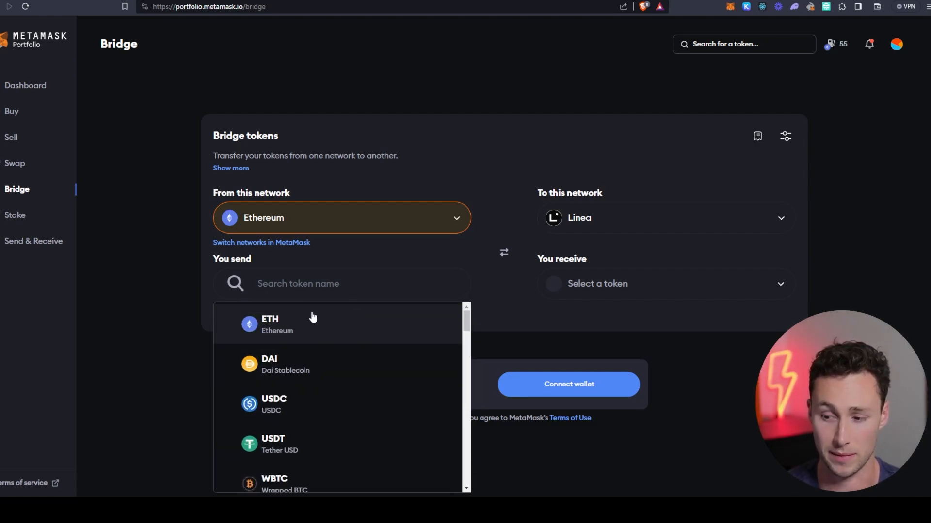
mouse_move(345, 329)
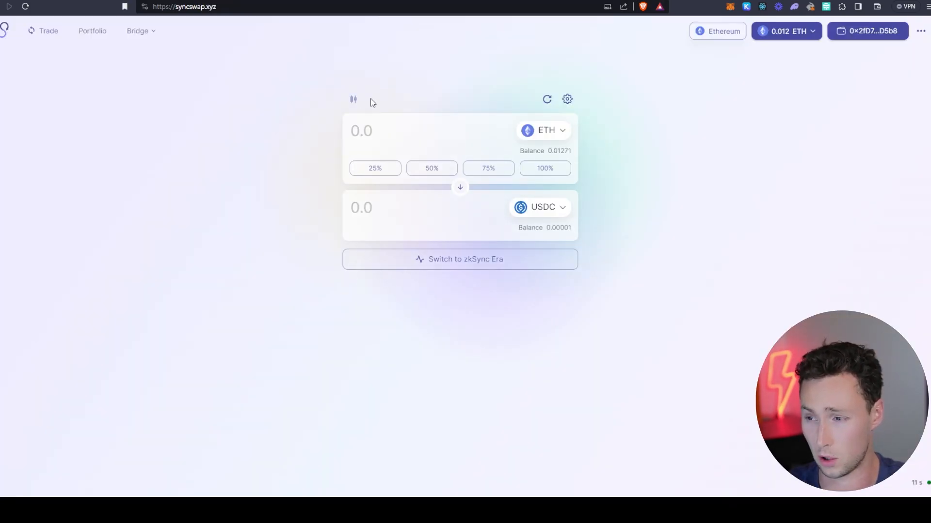
mouse_move(346, 112)
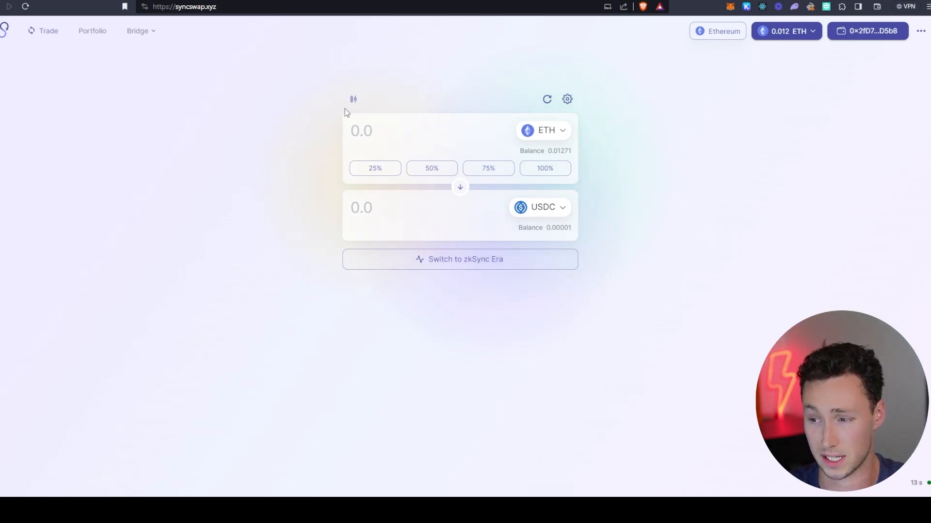
Switch SyncSwap to the Linea Mainnet via the full network list including testnets
click(138, 30)
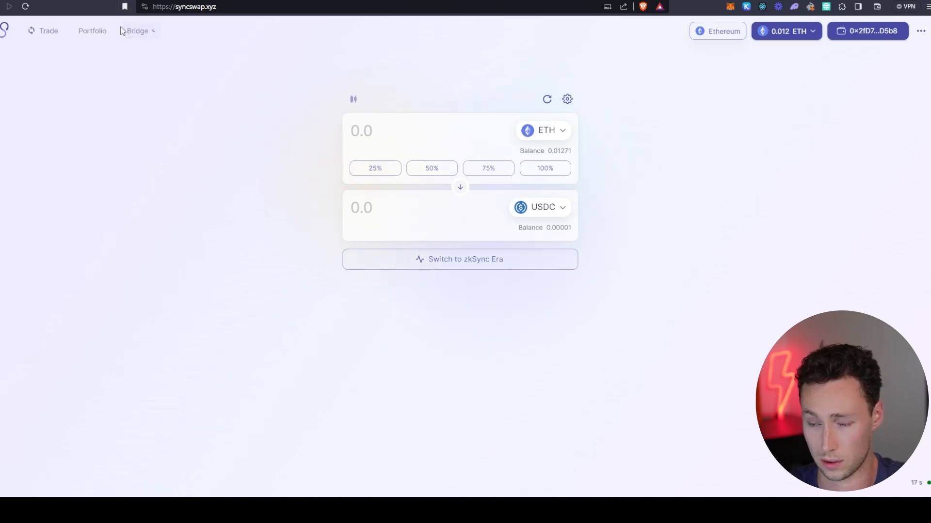
mouse_move(402, 333)
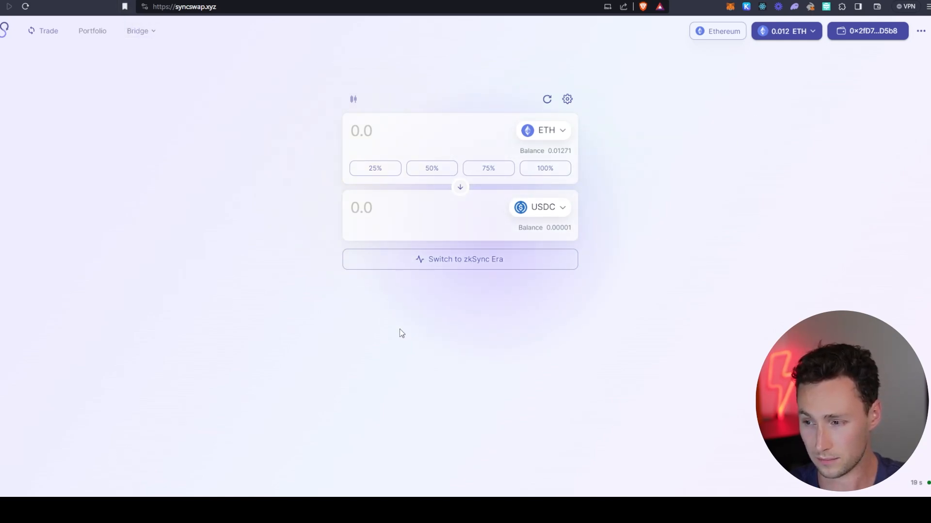
mouse_move(541, 203)
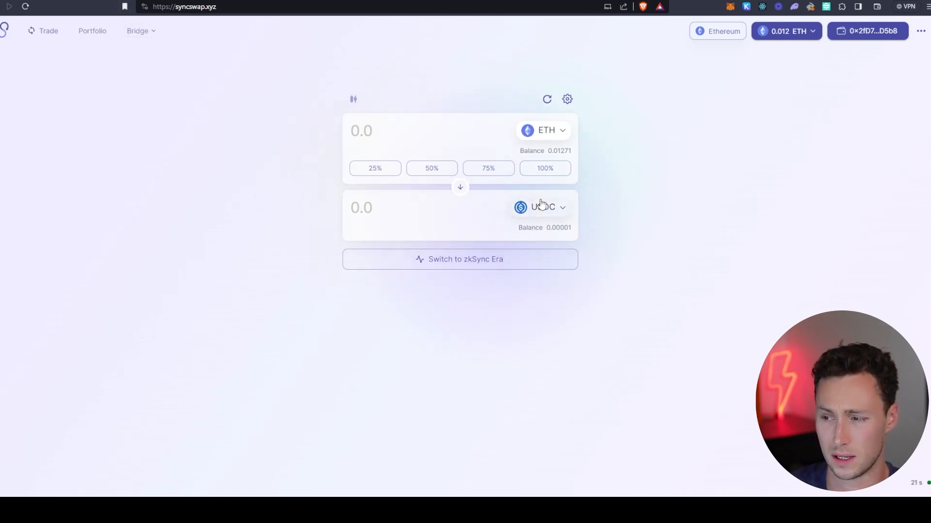
click(718, 30)
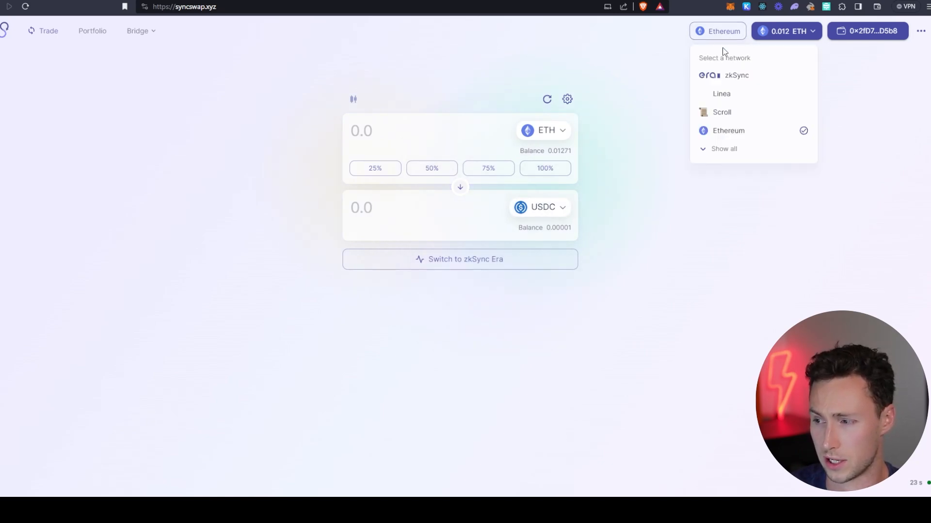
mouse_move(726, 120)
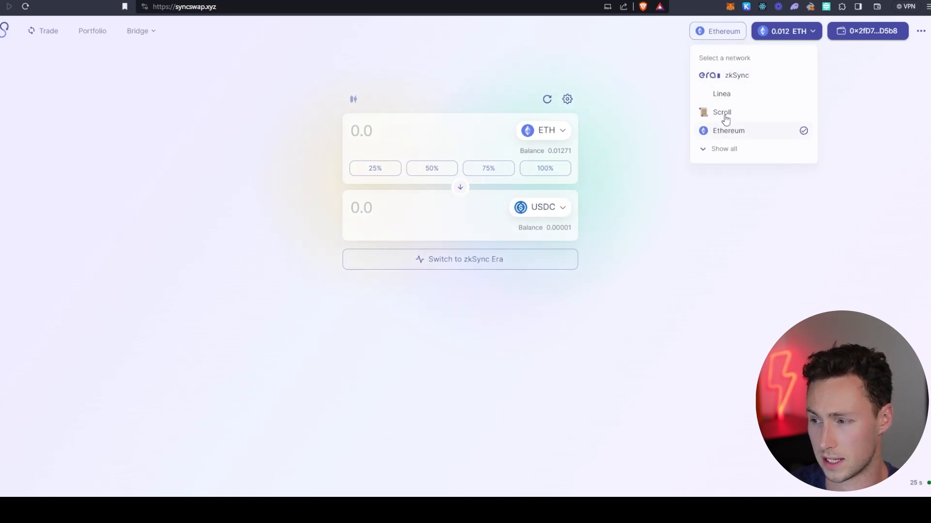
click(724, 150)
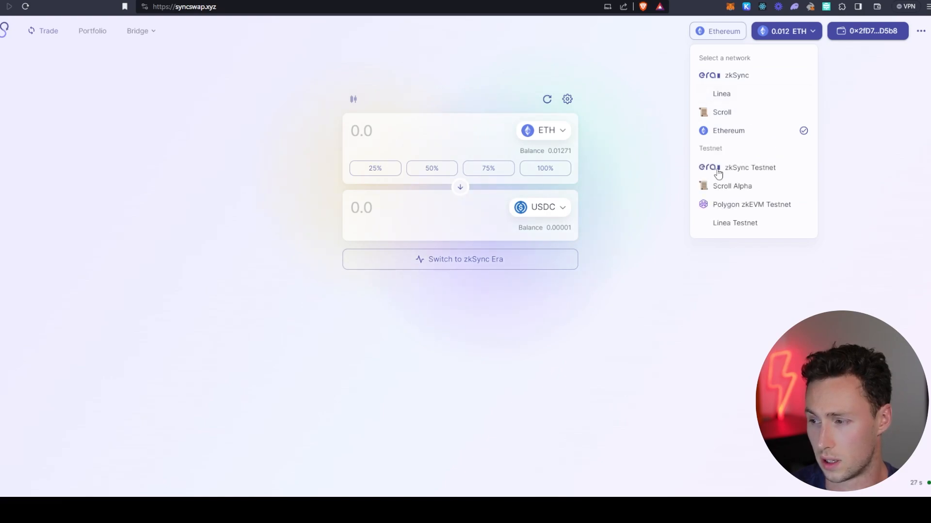
click(721, 94)
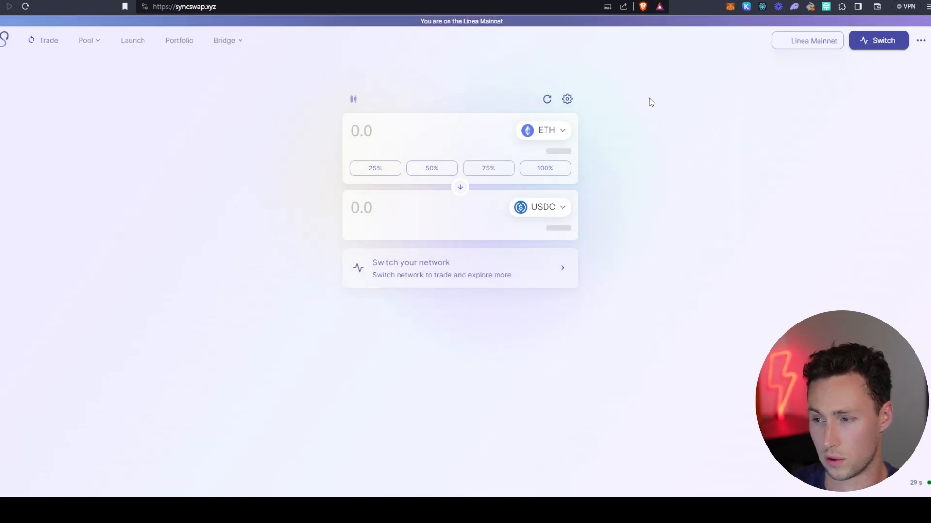
mouse_move(591, 109)
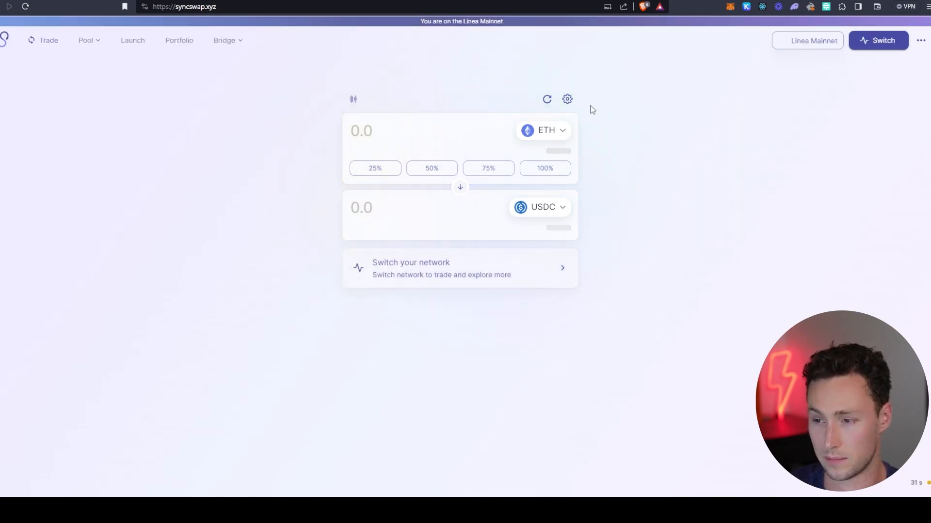
Browse SyncSwap's Linea token list in place of the USDC buy token
click(540, 207)
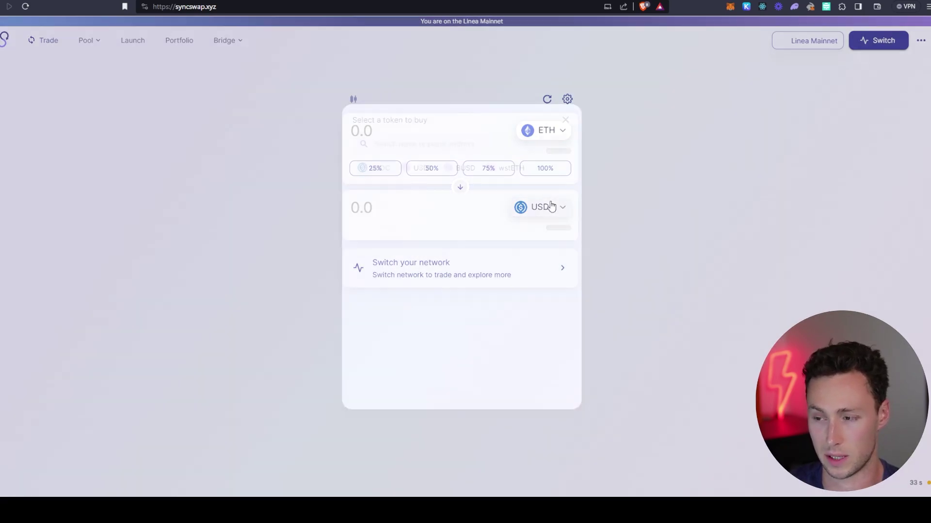
click(541, 207)
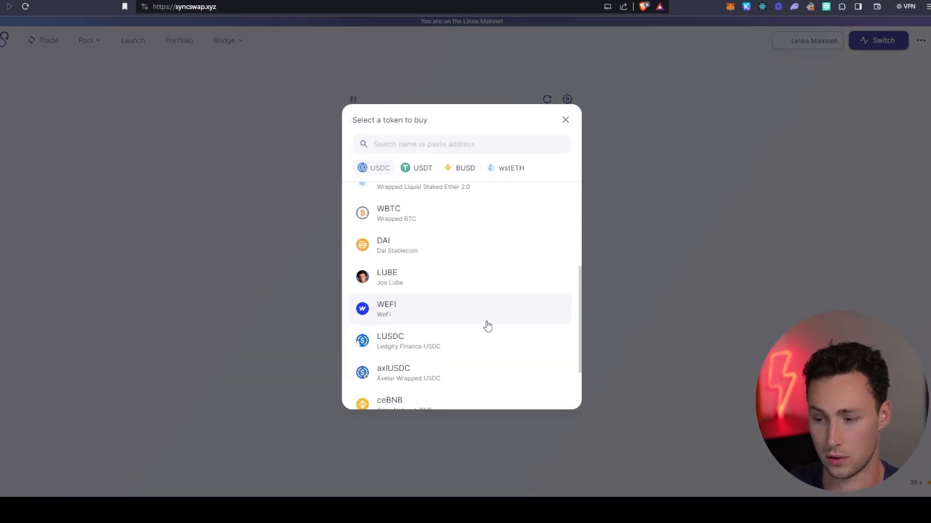
scroll(down, 3)
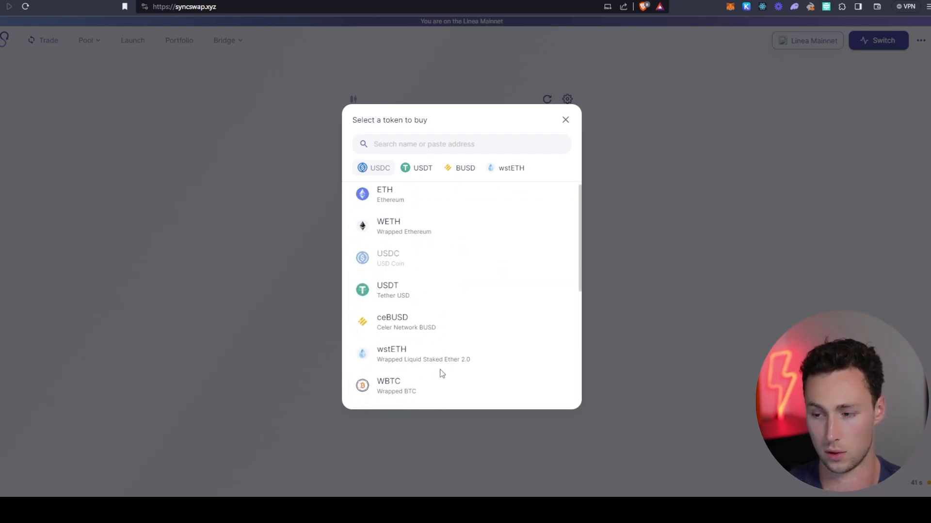
scroll(down, 3)
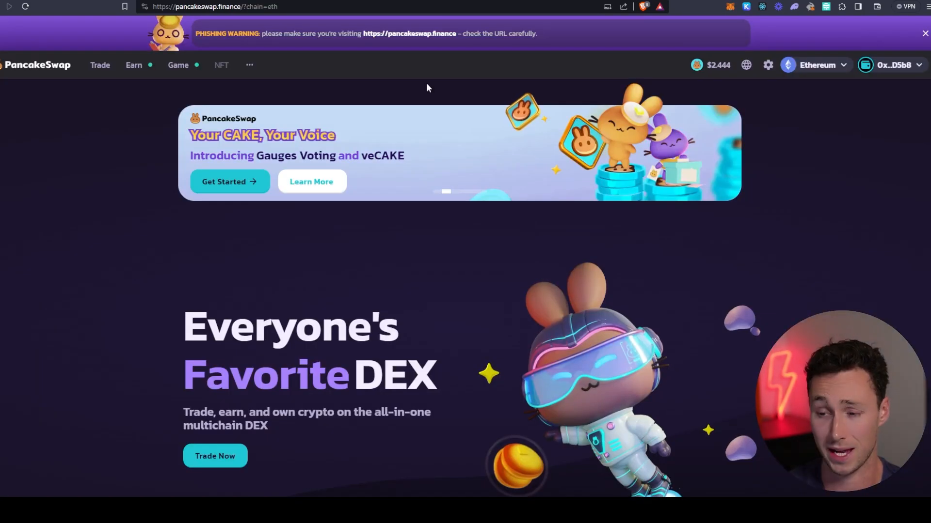
mouse_move(206, 226)
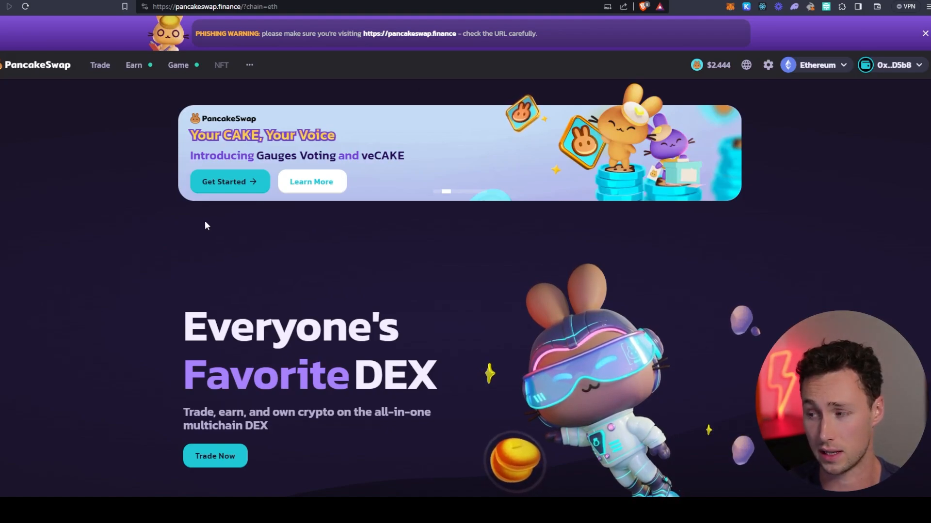
Switch PancakeSwap's network from Ethereum to Linea Mainnet and approve it in the wallet
click(816, 65)
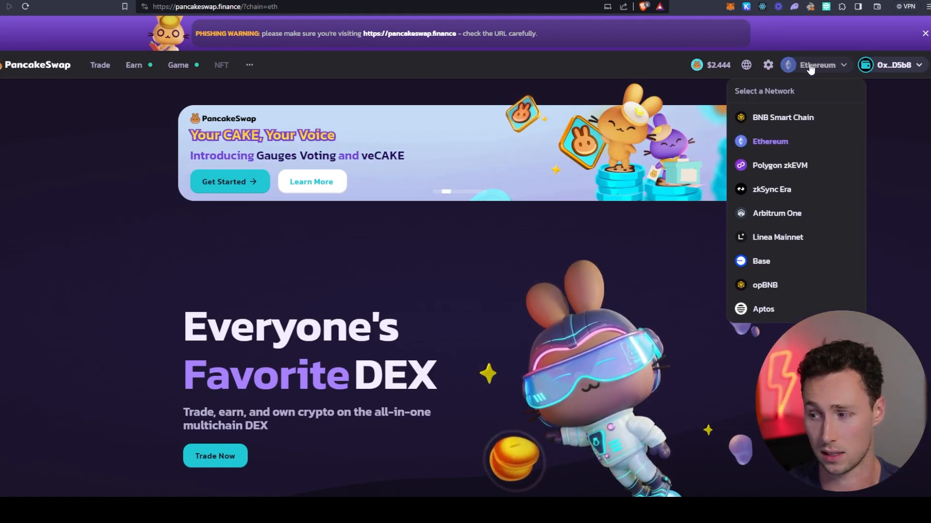
click(769, 142)
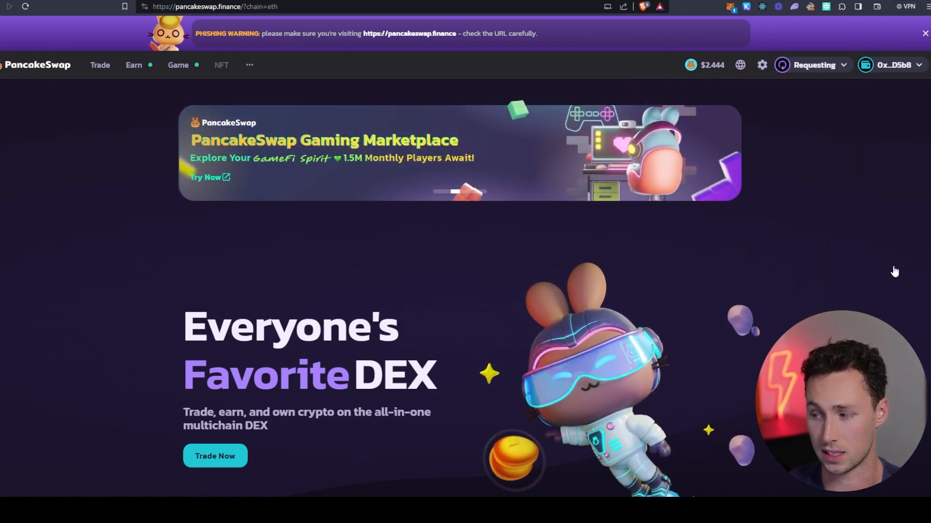
click(809, 64)
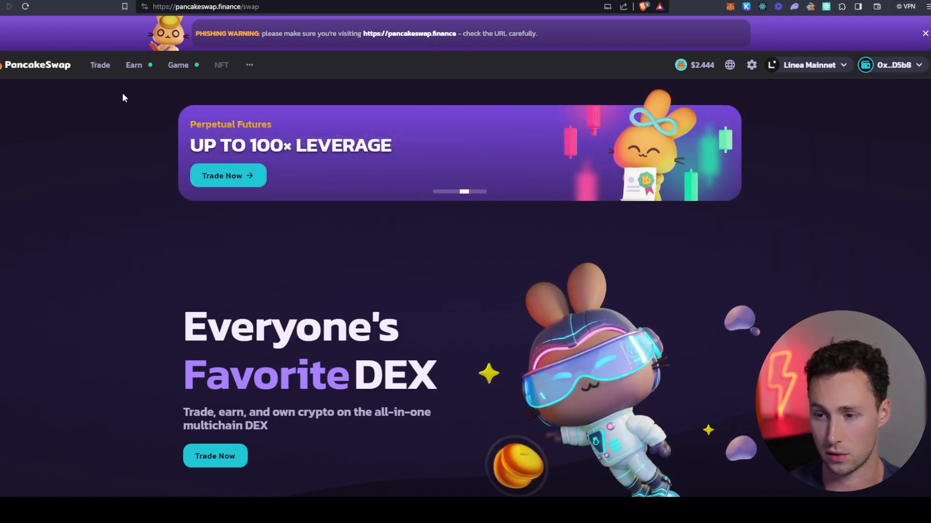
Review the tokens offered on PancakeSwap's Linea ETH-to-CAKE swap page, then show Earn options
click(100, 65)
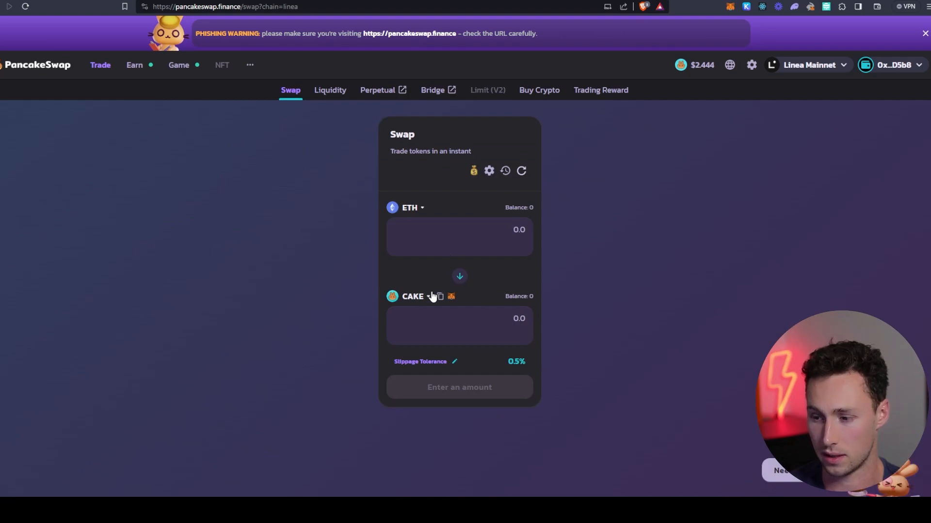
click(413, 297)
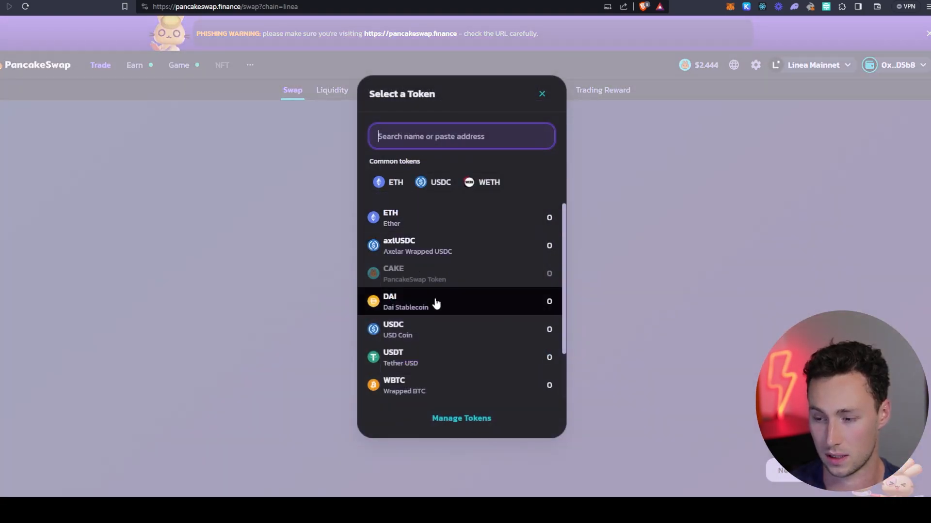
mouse_move(421, 325)
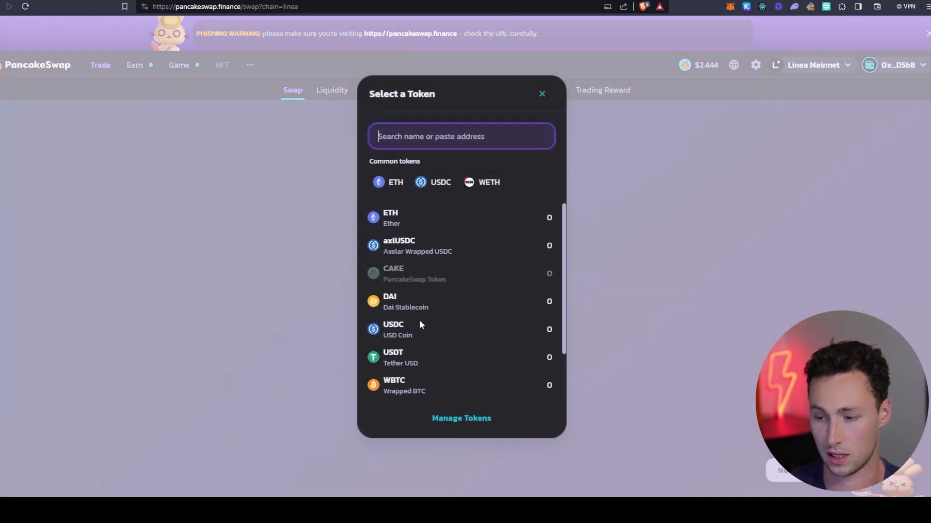
mouse_move(452, 266)
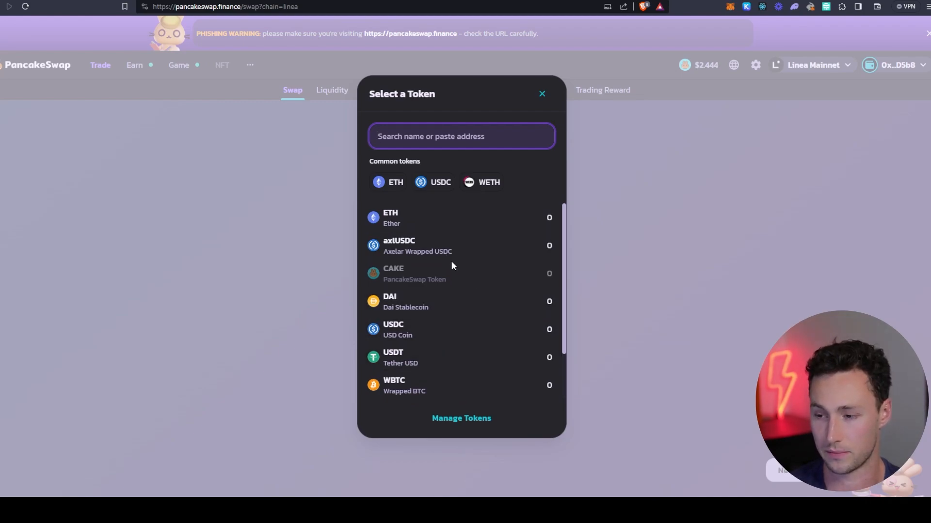
scroll(down, 3)
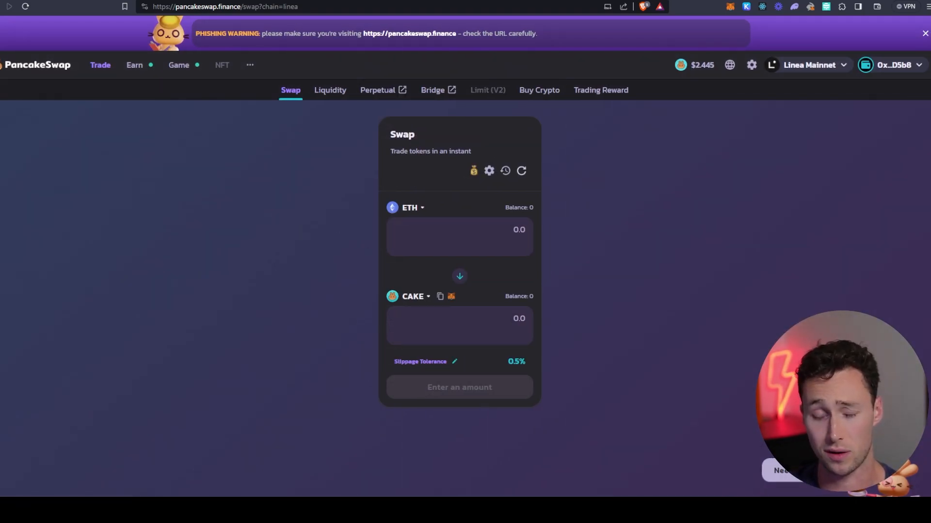
click(134, 65)
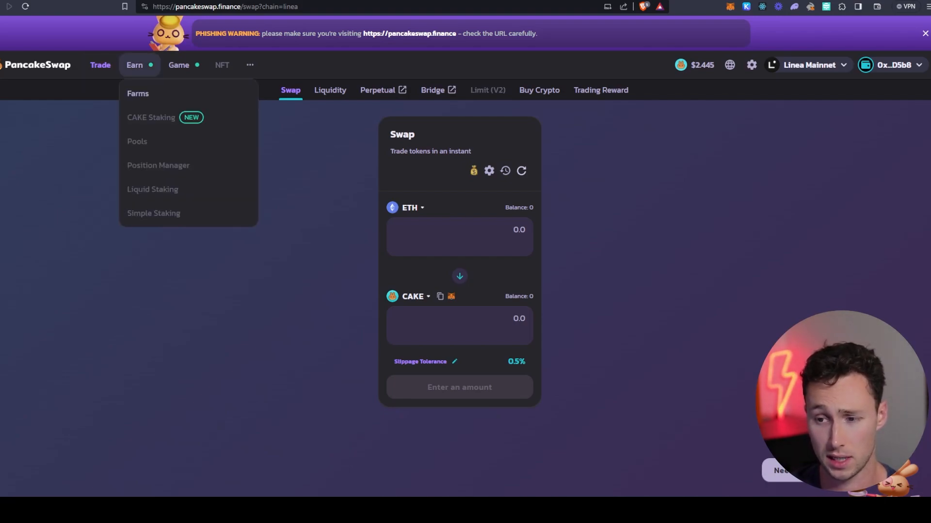
click(137, 94)
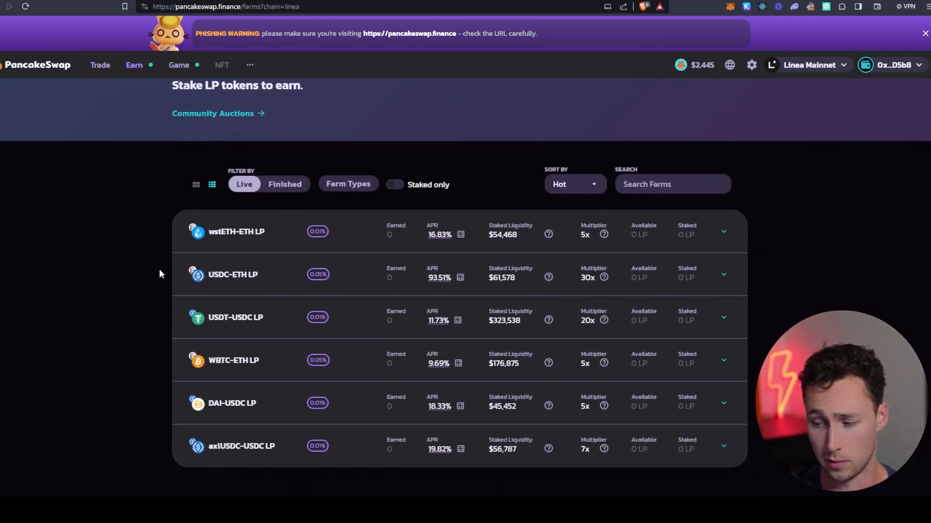
click(922, 32)
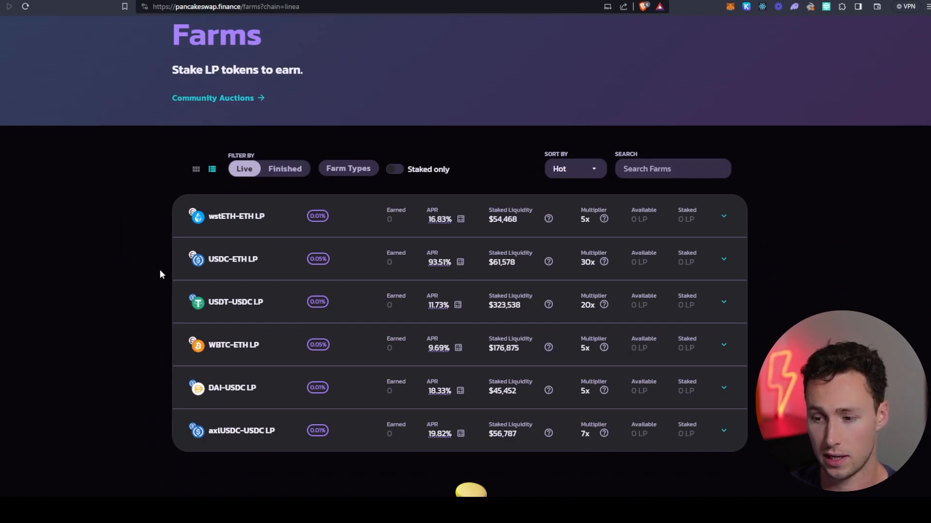
mouse_move(349, 308)
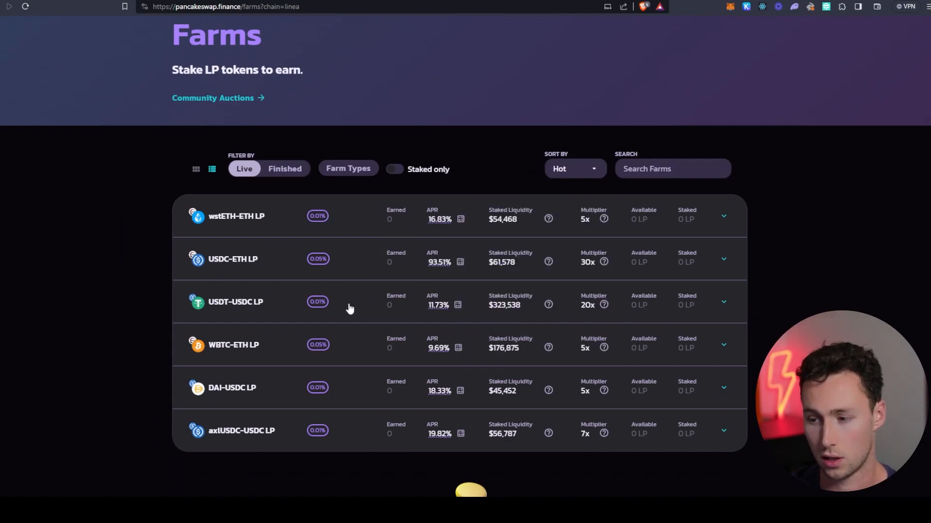
mouse_move(151, 287)
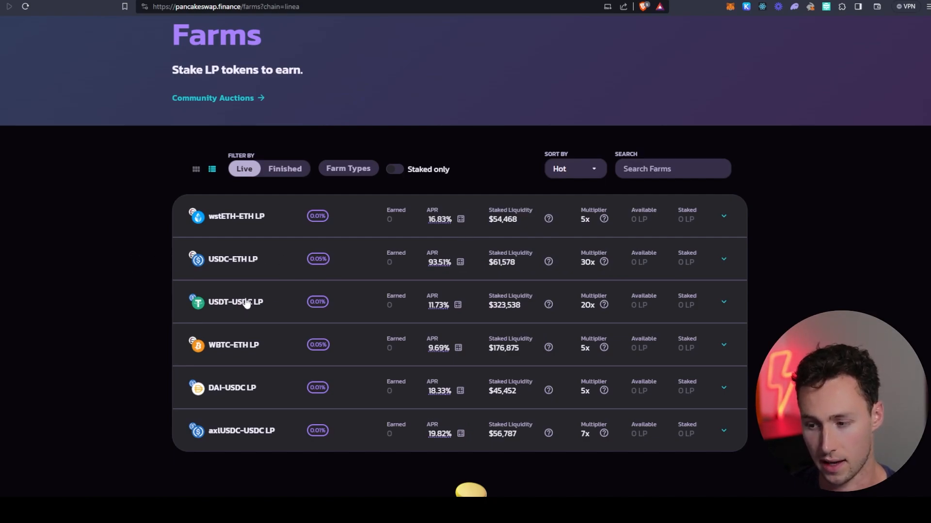
scroll(down, 3)
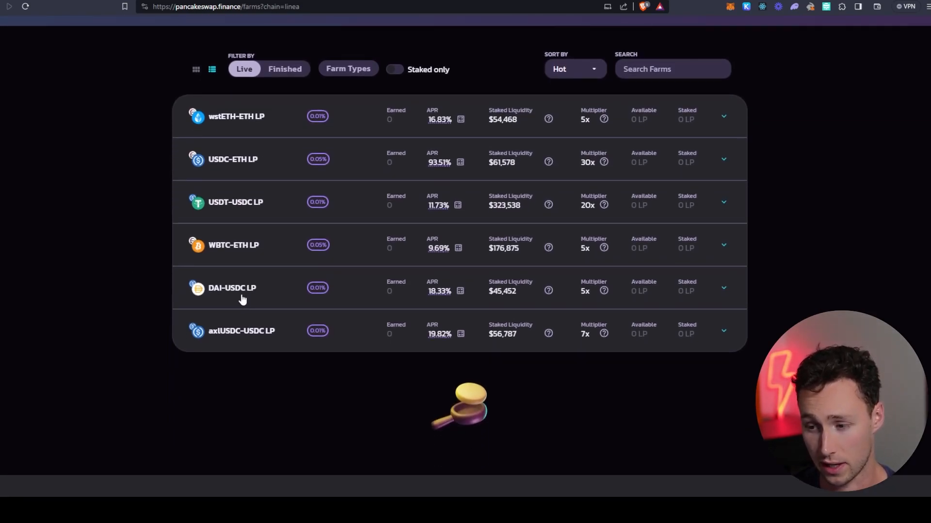
mouse_move(337, 157)
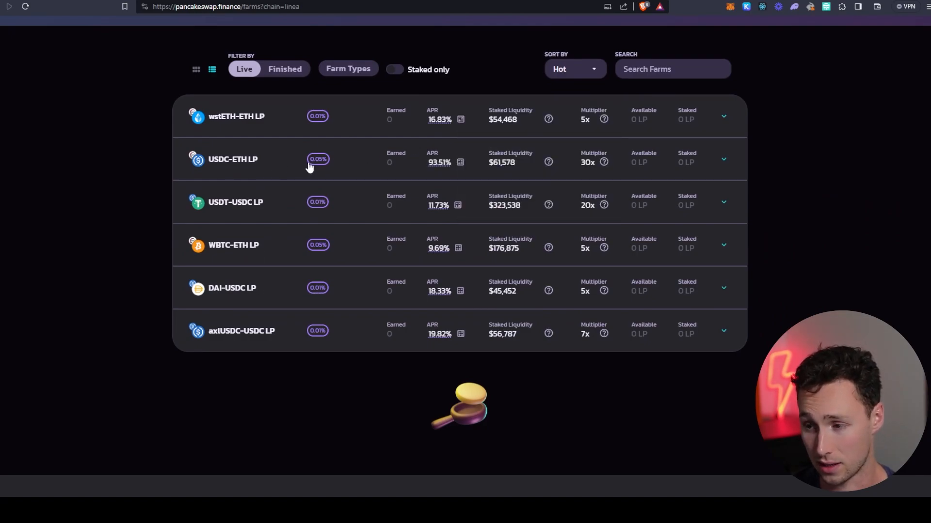
mouse_move(544, 170)
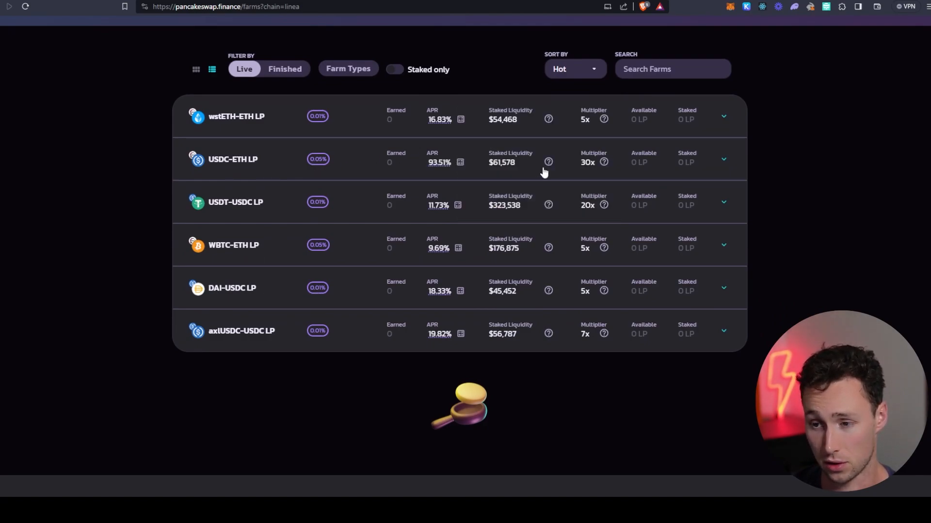
mouse_move(470, 85)
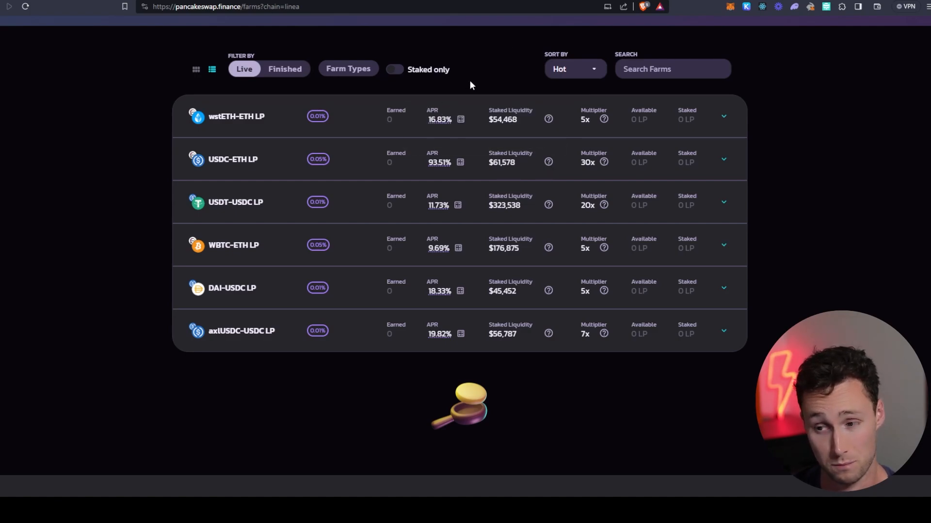
mouse_move(265, 108)
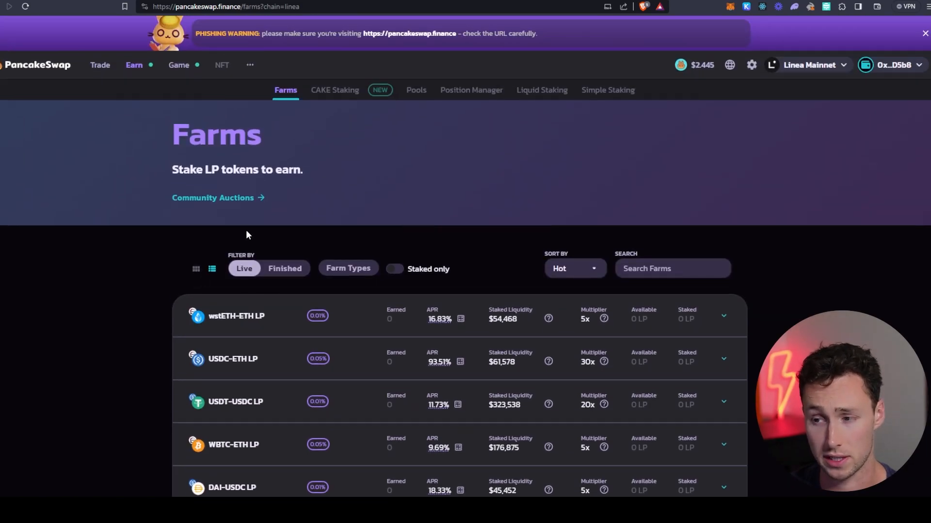
mouse_move(254, 214)
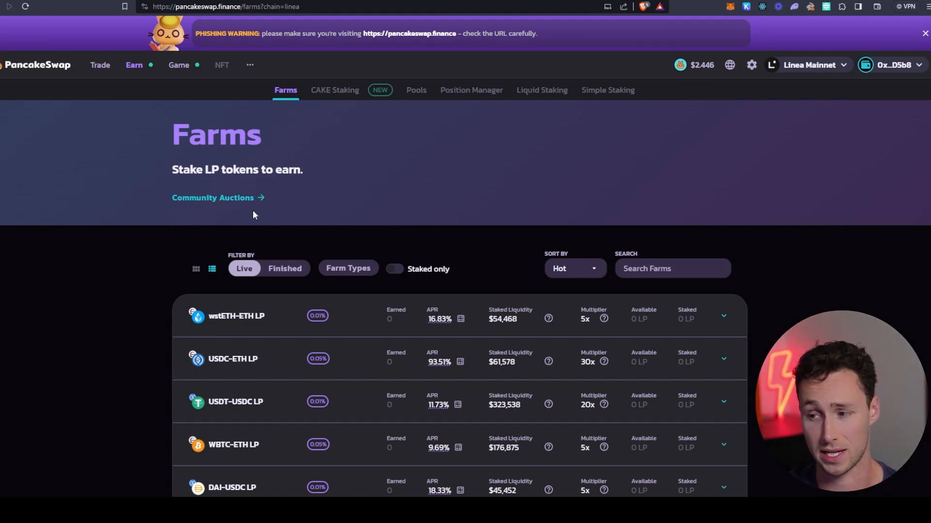
mouse_move(310, 149)
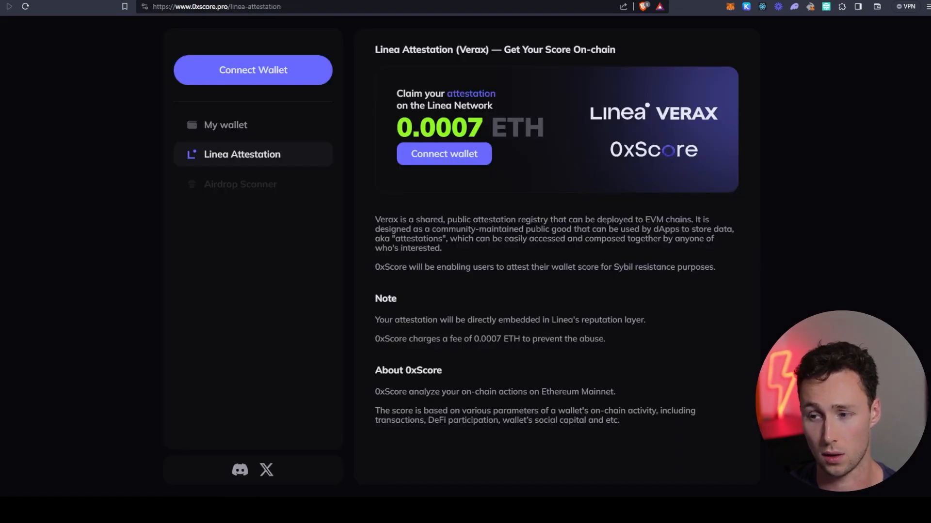
mouse_move(508, 261)
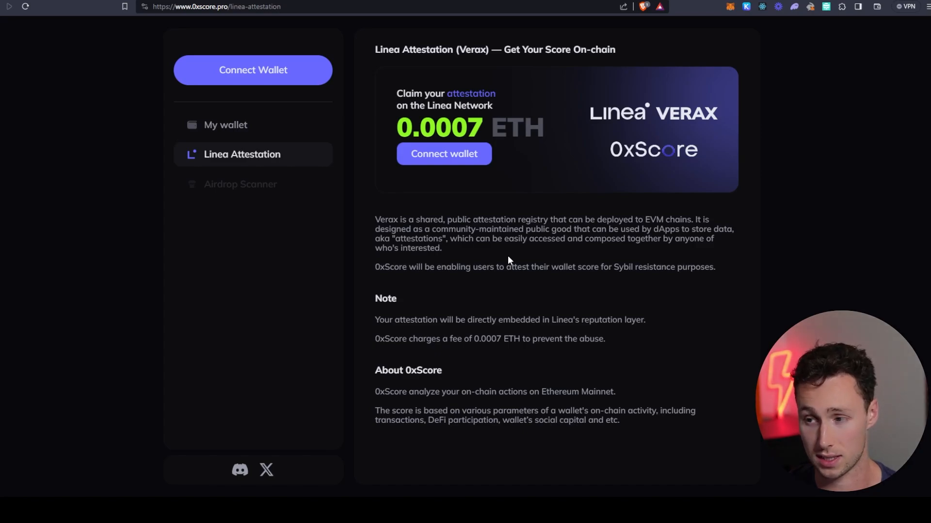
mouse_move(199, 18)
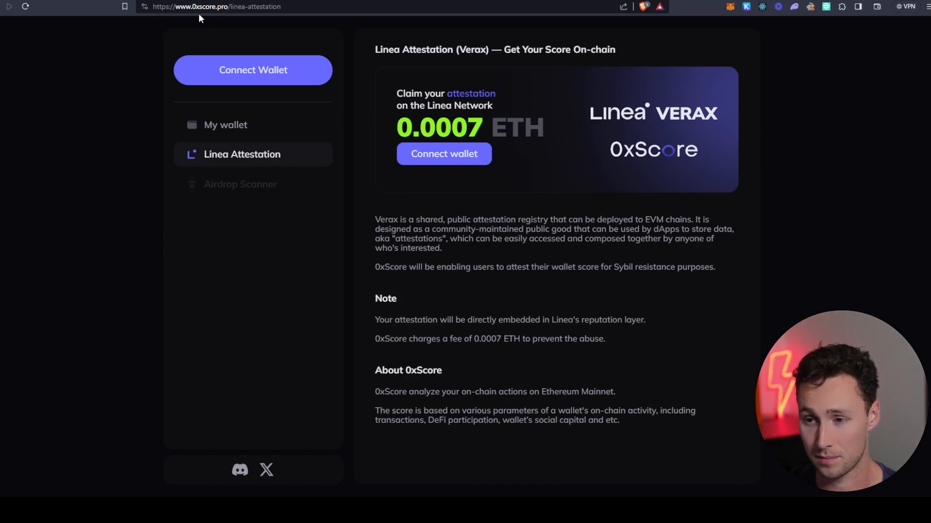
mouse_move(716, 137)
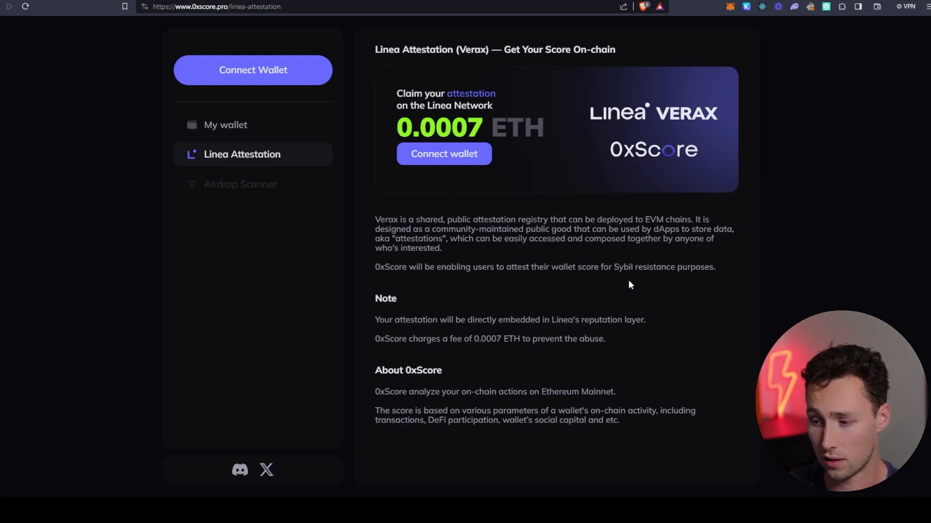
mouse_move(462, 157)
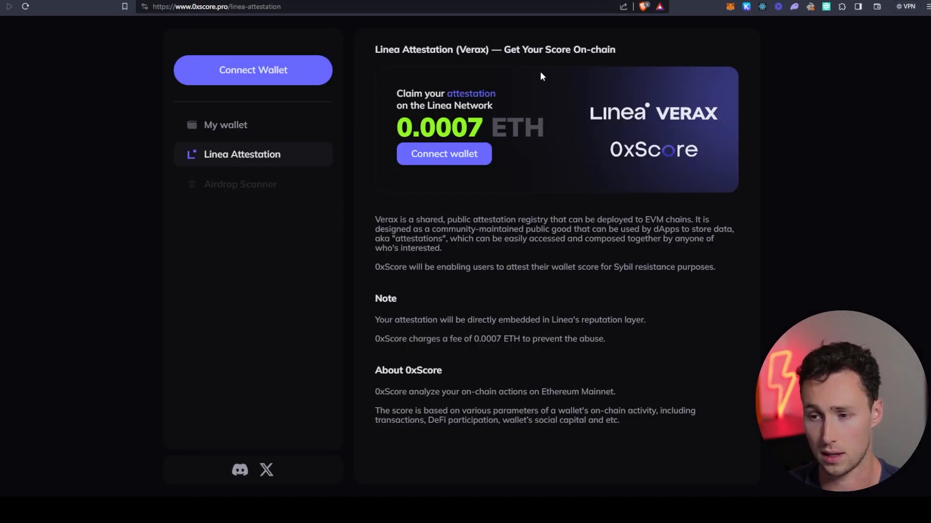
mouse_move(455, 263)
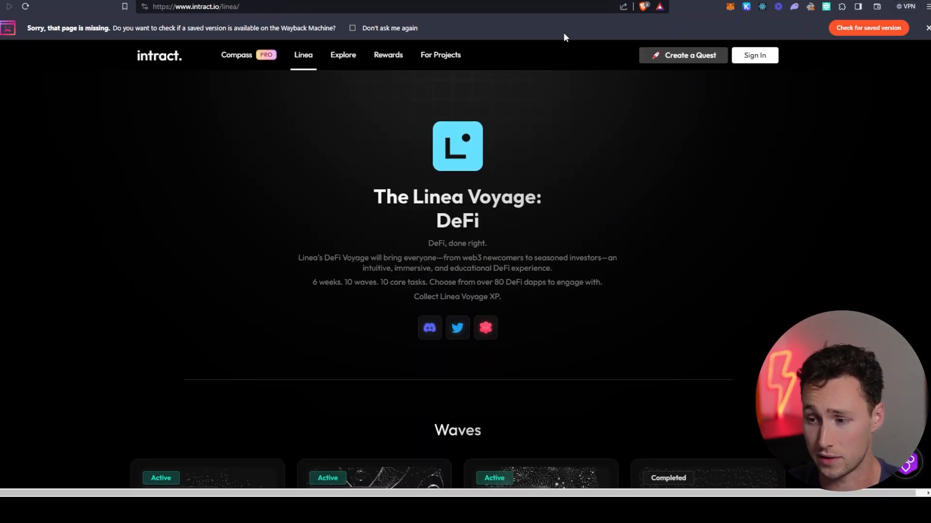
Scroll the Intract Linea page through the ecosystem and wave schedule sections
scroll(down, 3)
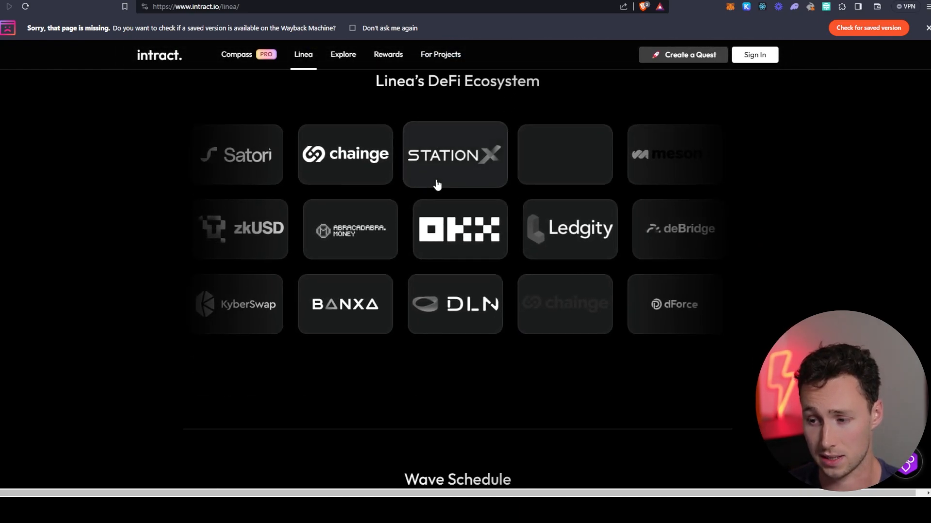
scroll(down, 3)
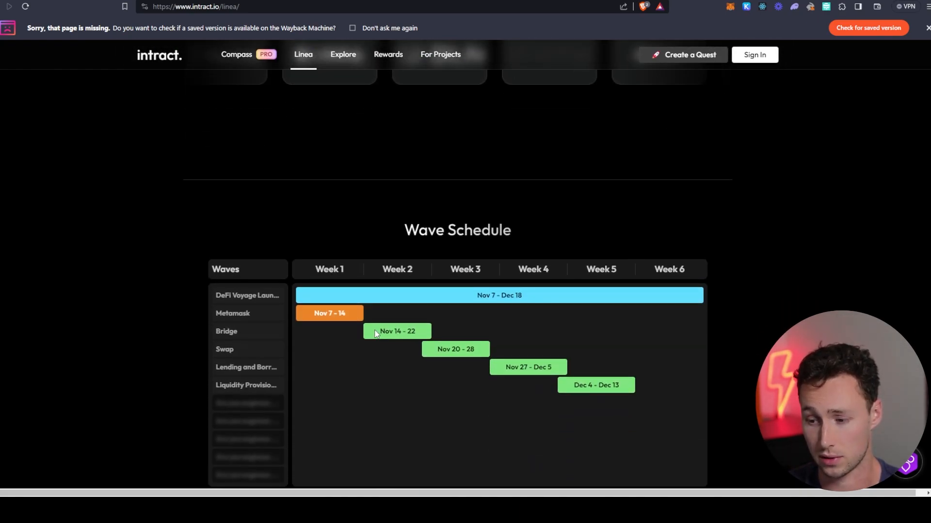
scroll(down, 3)
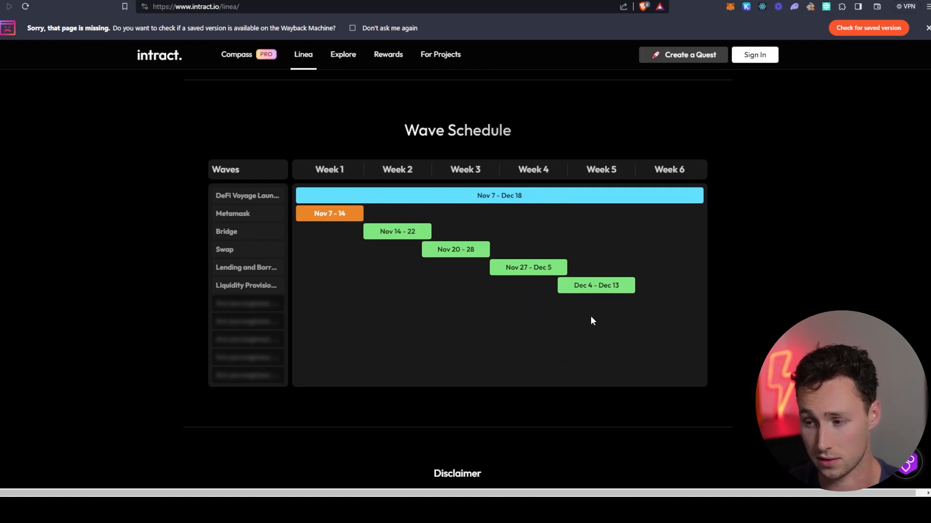
scroll(down, 3)
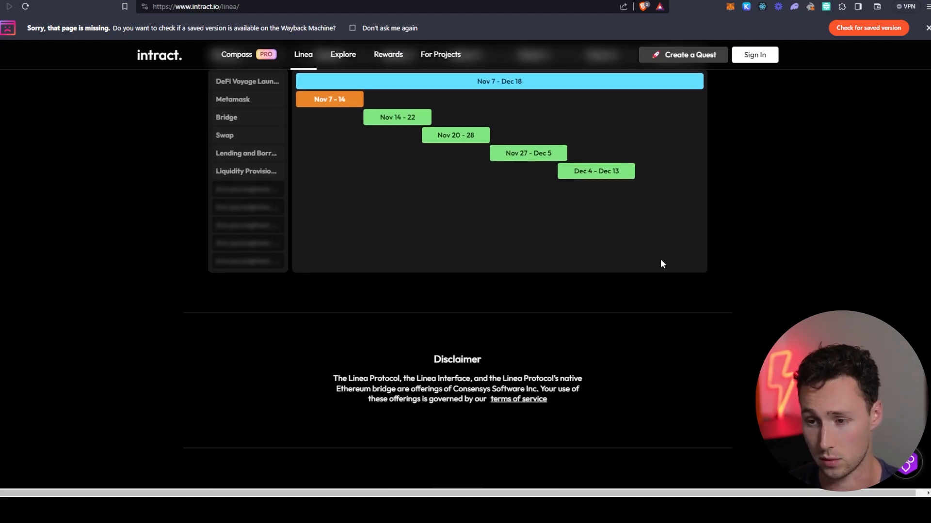
scroll(down, 3)
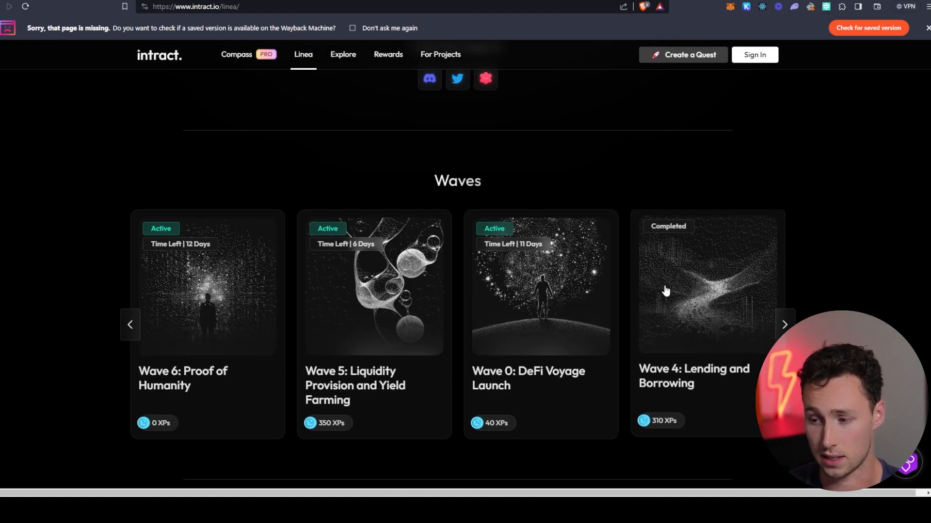
scroll(down, 3)
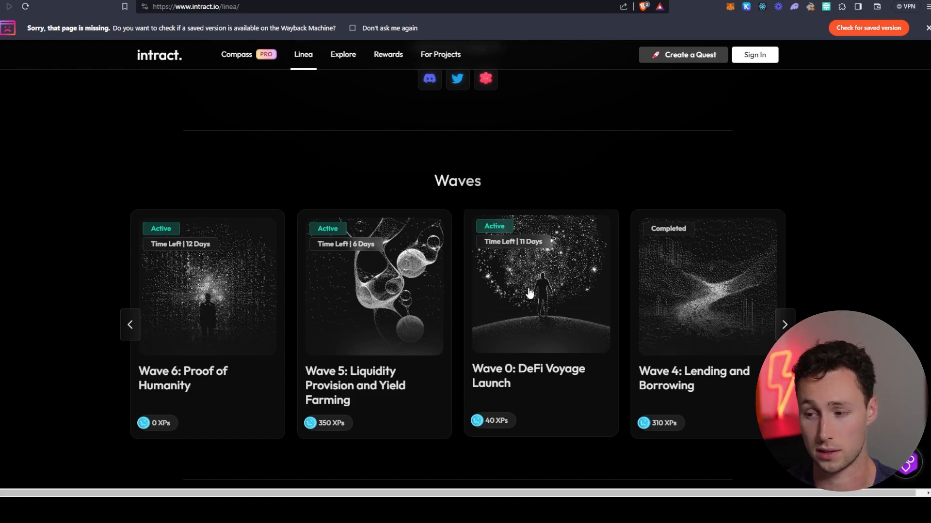
mouse_move(704, 209)
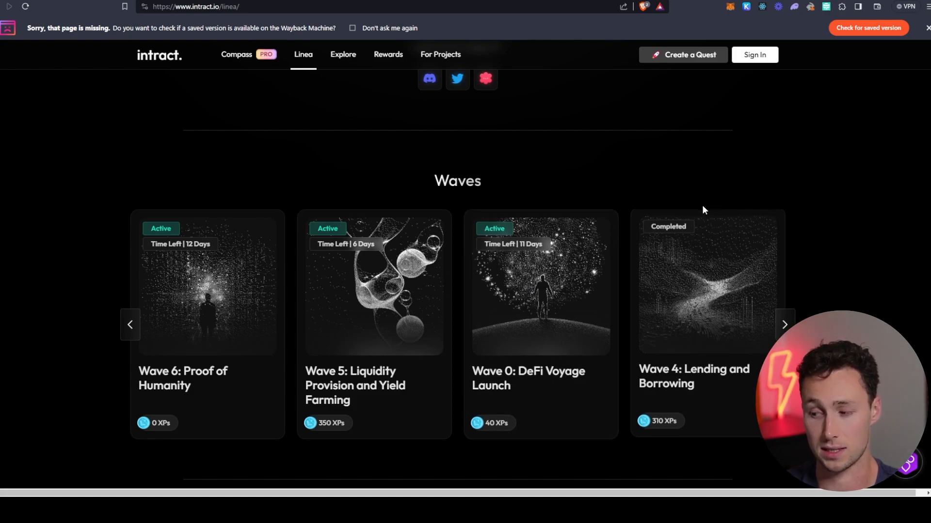
mouse_move(687, 162)
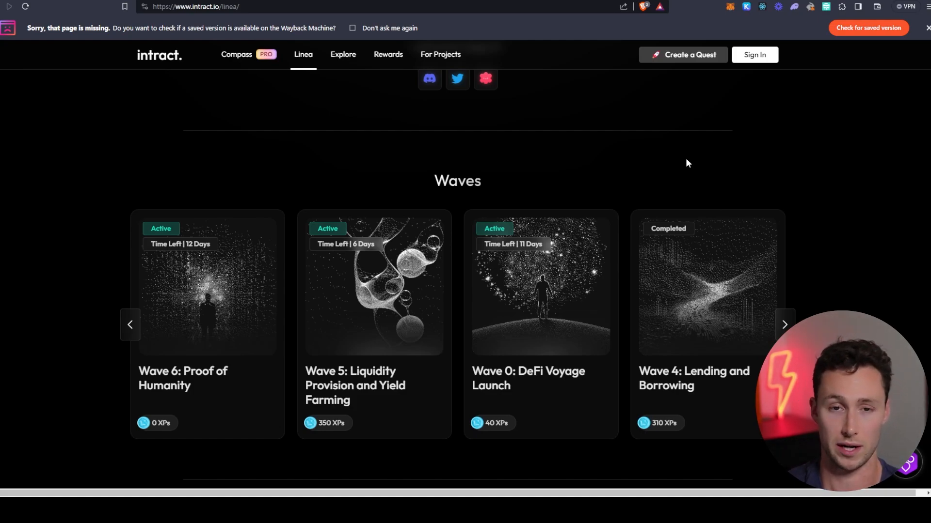
Advance the Linea Voyage waves carousel to reveal Wave 3: Token Swaps
scroll(up, 3)
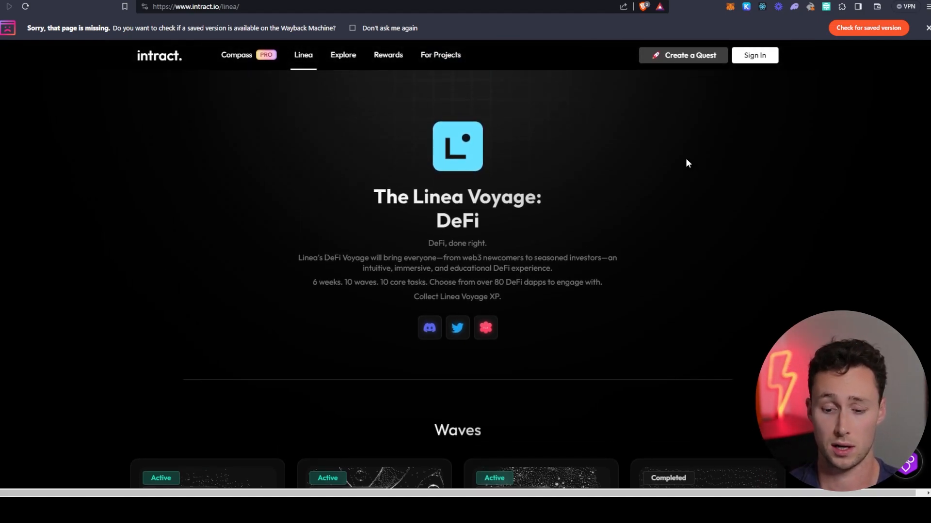
scroll(down, 3)
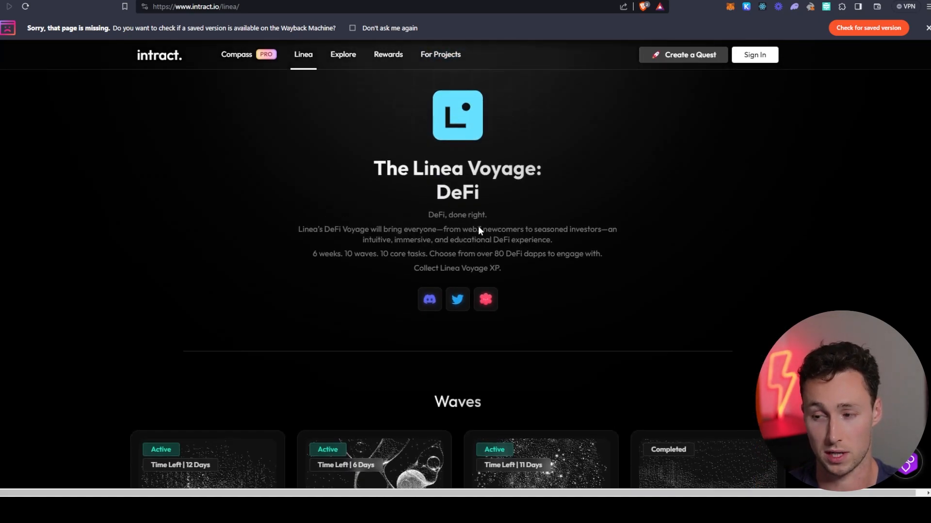
scroll(down, 3)
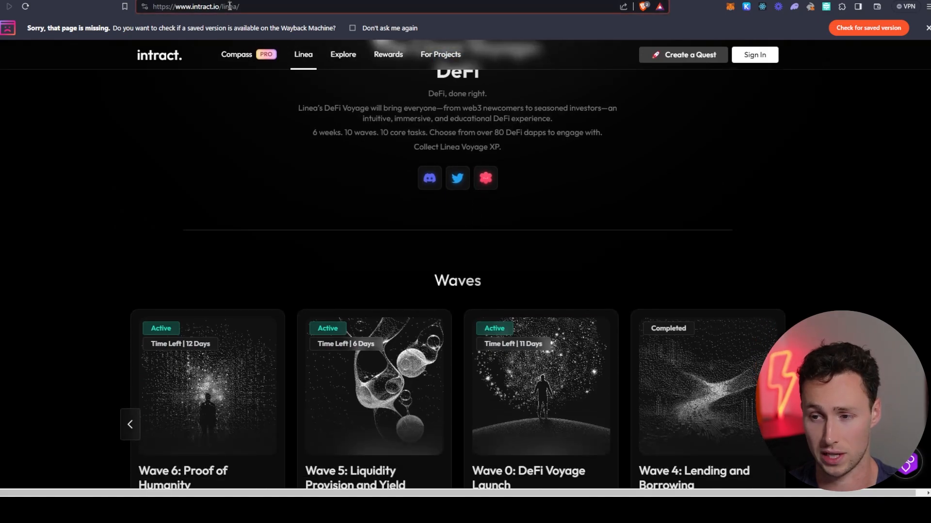
scroll(down, 3)
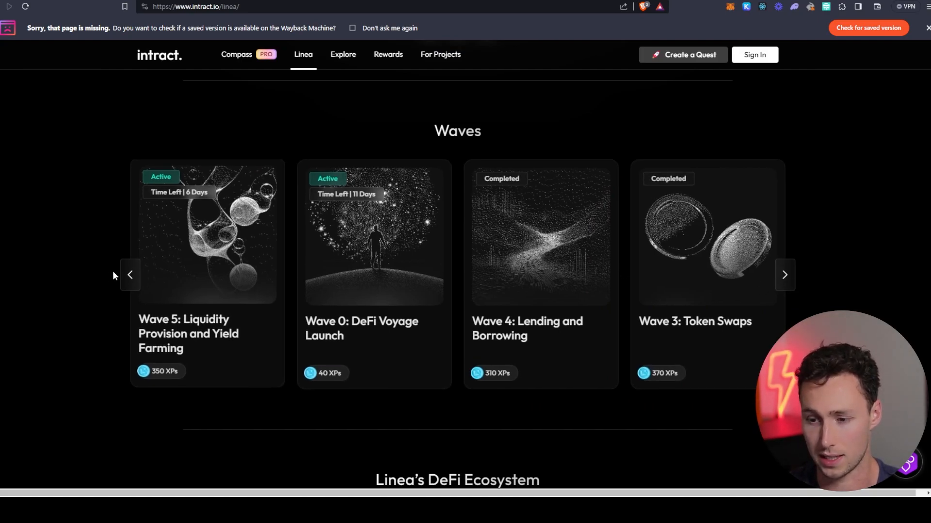
click(130, 275)
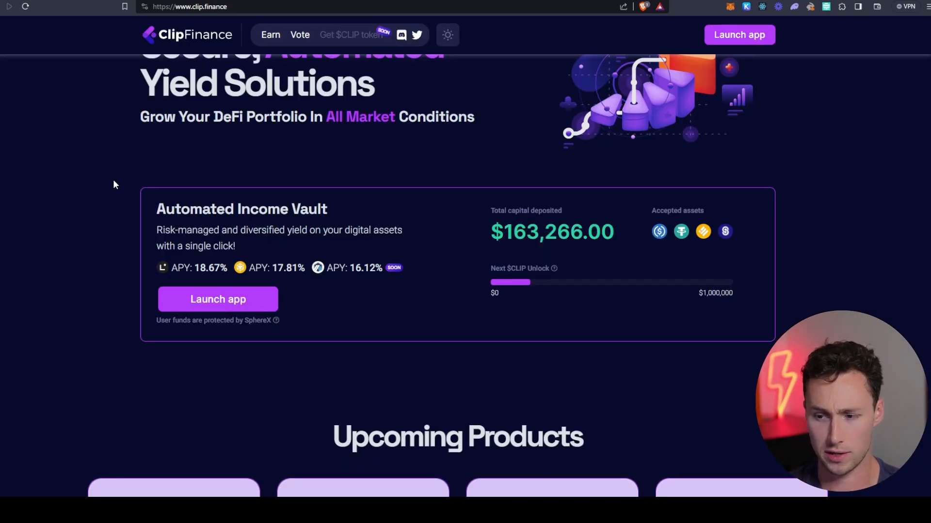
mouse_move(124, 196)
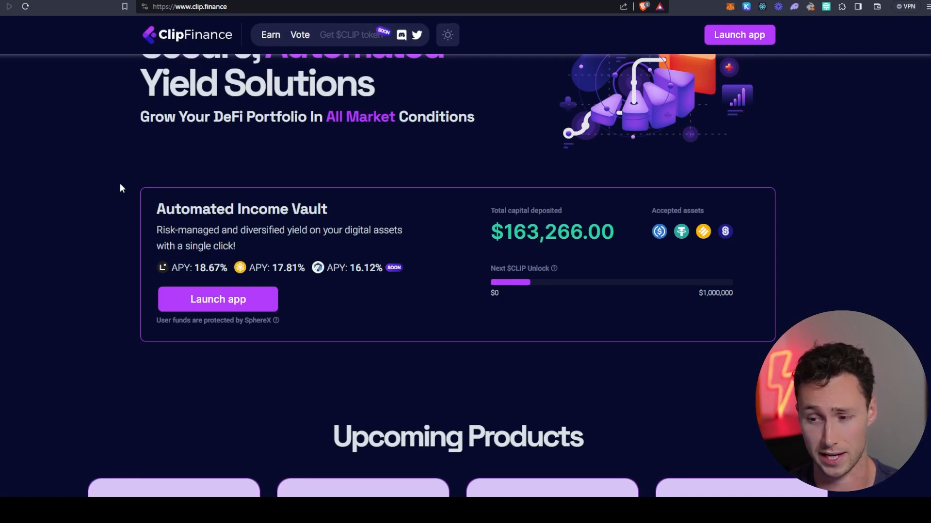
Review Clip Finance's Automated Income Vault section and its APY details on the homepage
scroll(down, 3)
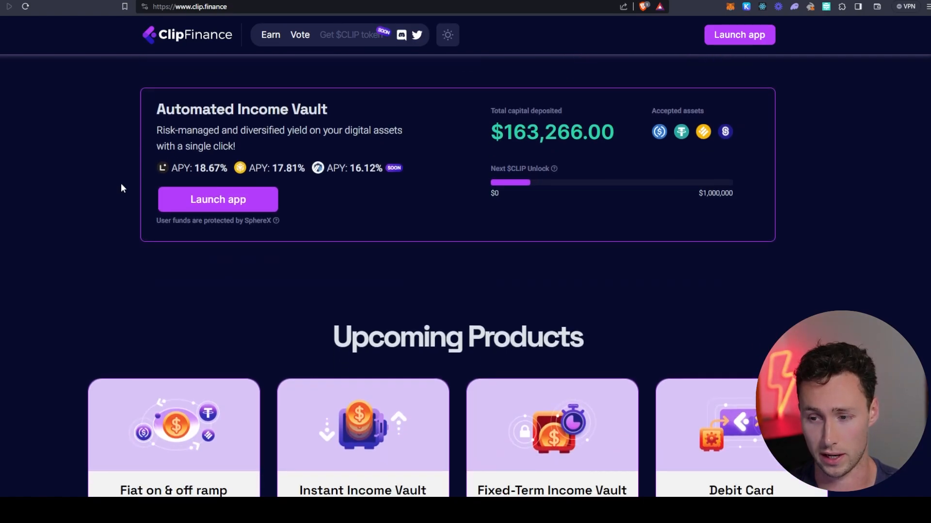
scroll(up, 3)
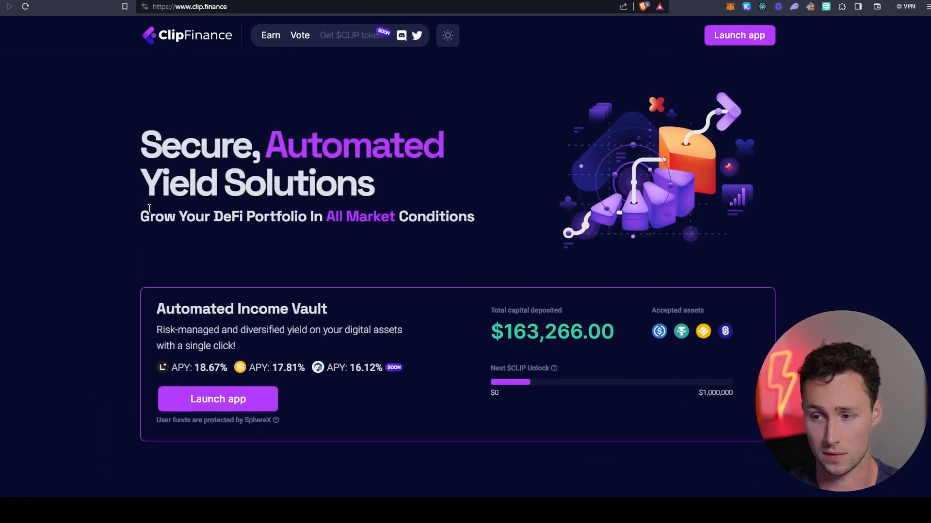
scroll(down, 3)
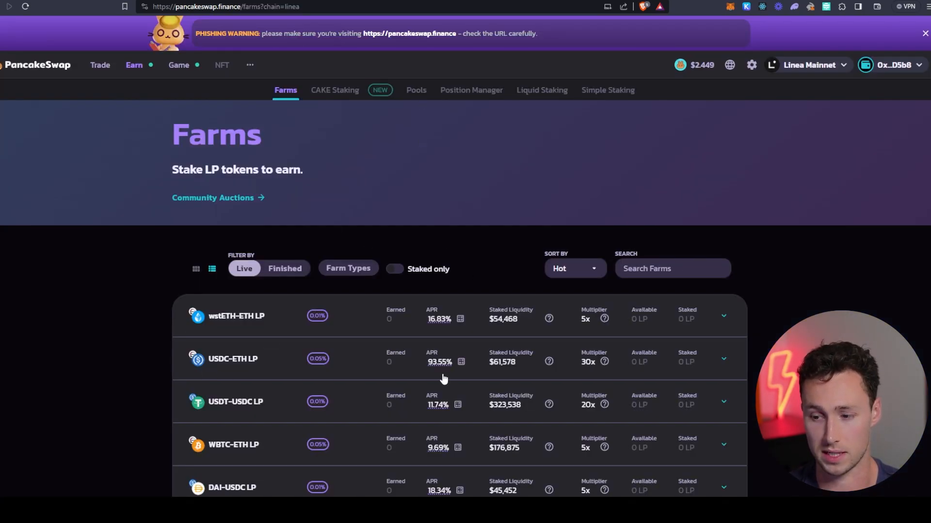
scroll(down, 3)
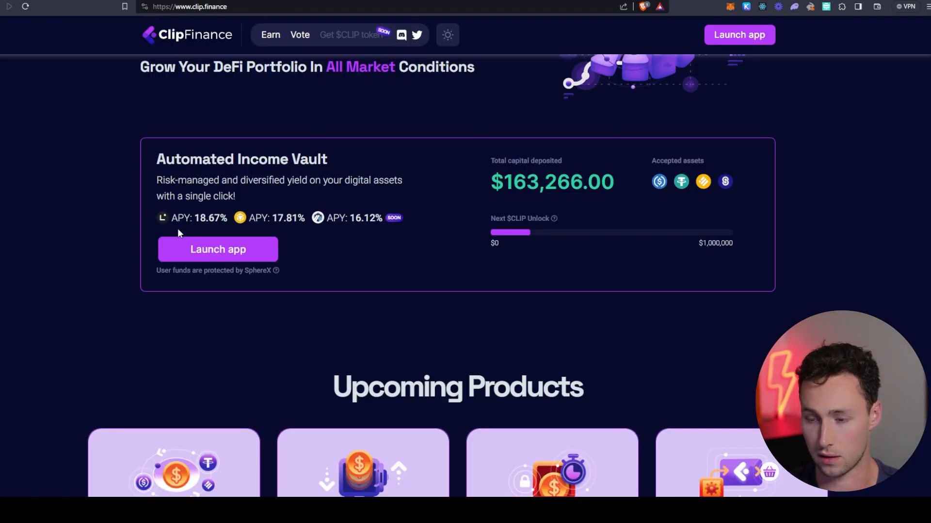
double_click(207, 218)
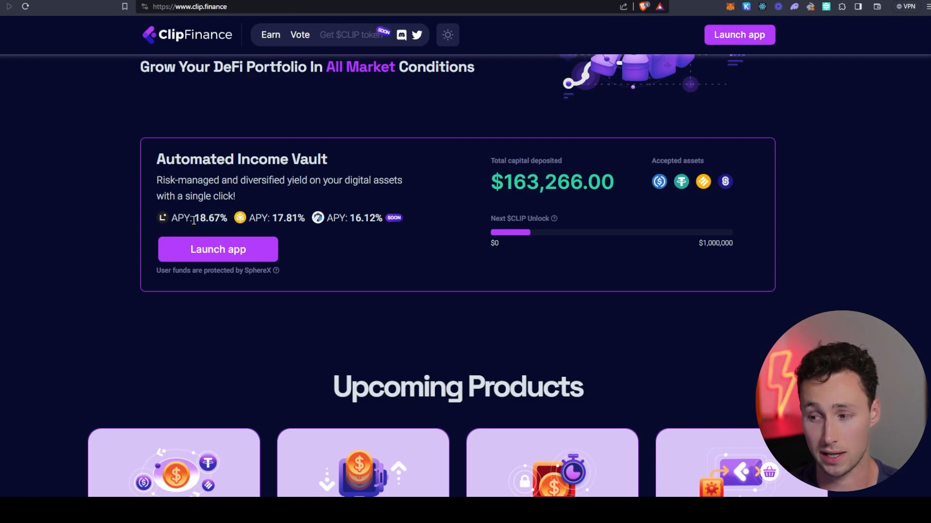
mouse_move(555, 219)
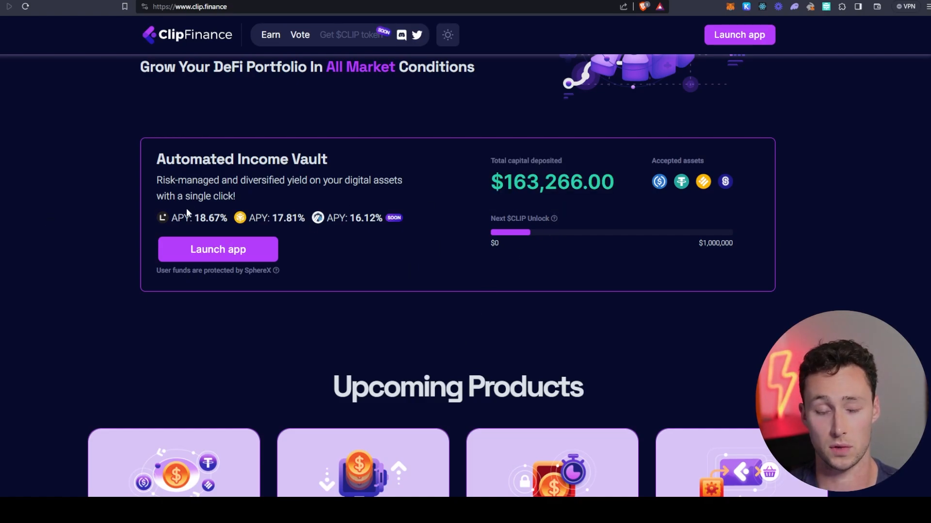
Scroll through the Upcoming Products cards and return toward the top of Clip Finance
scroll(up, 3)
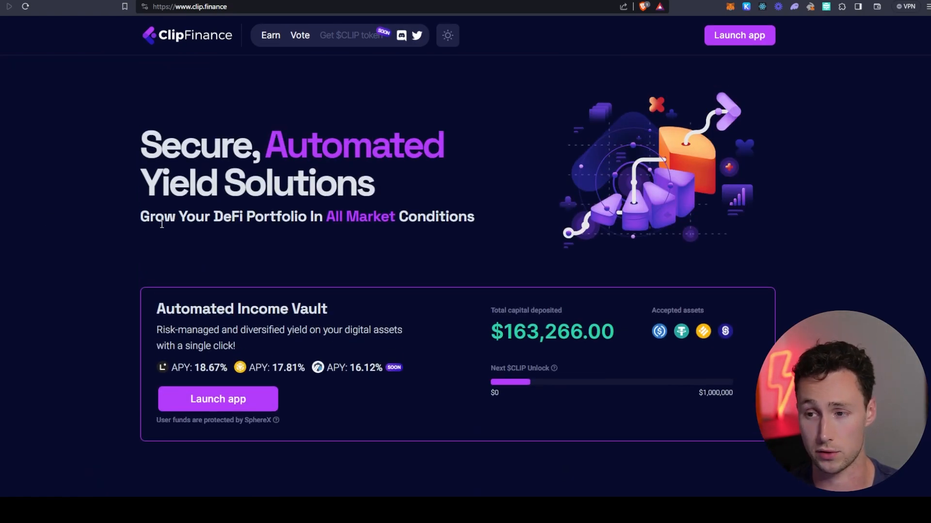
scroll(down, 3)
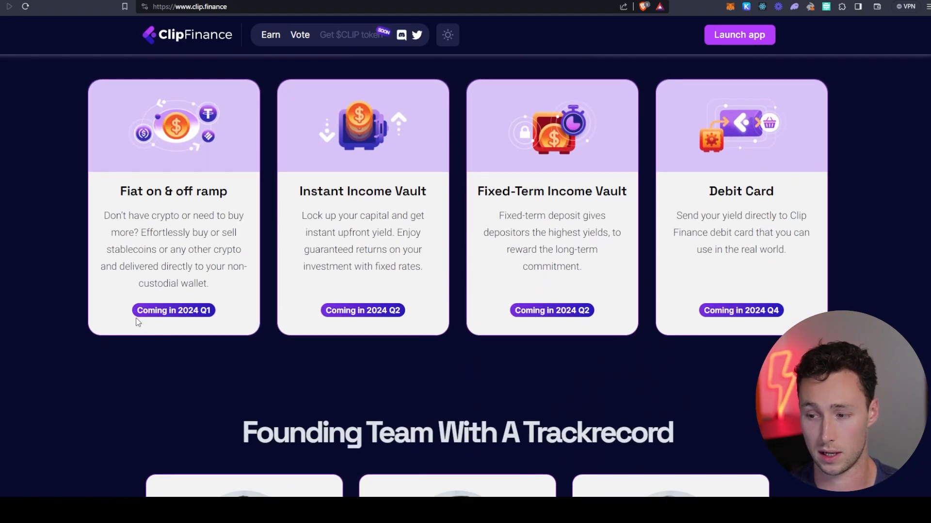
mouse_move(142, 358)
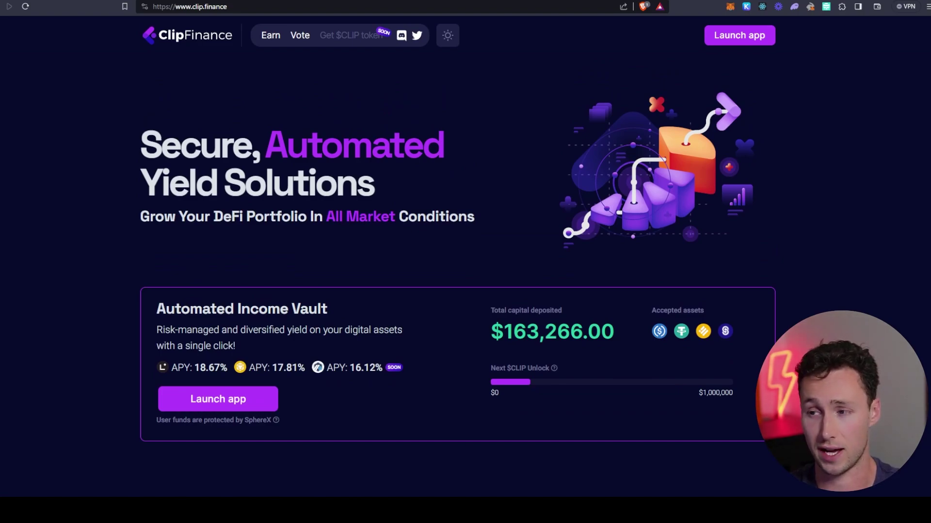
scroll(down, 3)
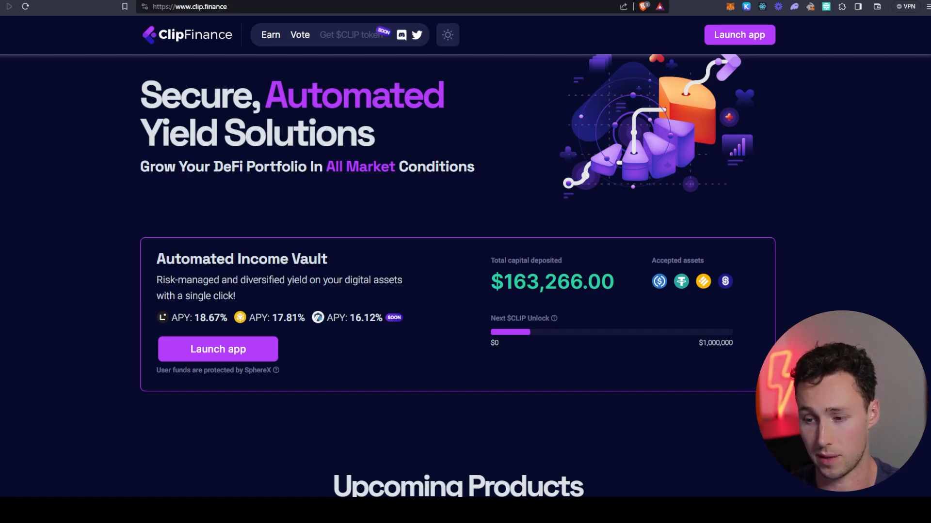
scroll(down, 3)
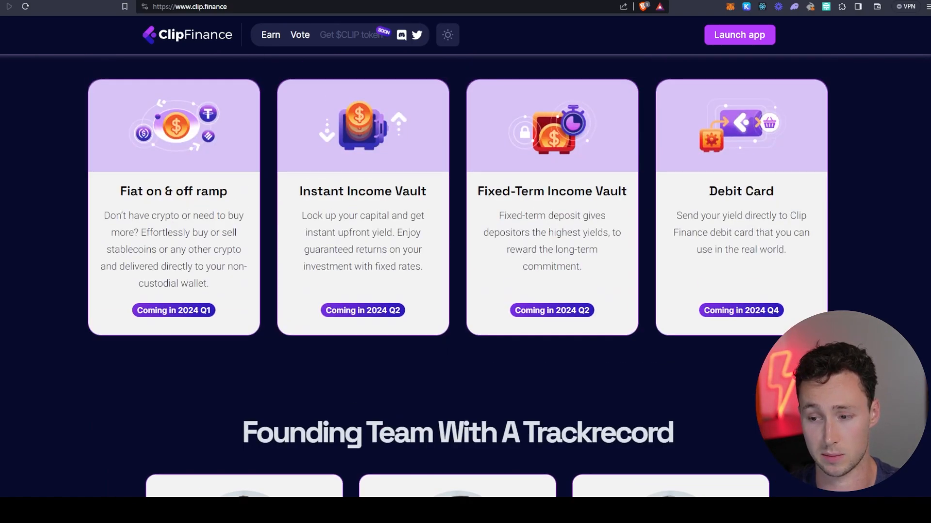
scroll(up, 3)
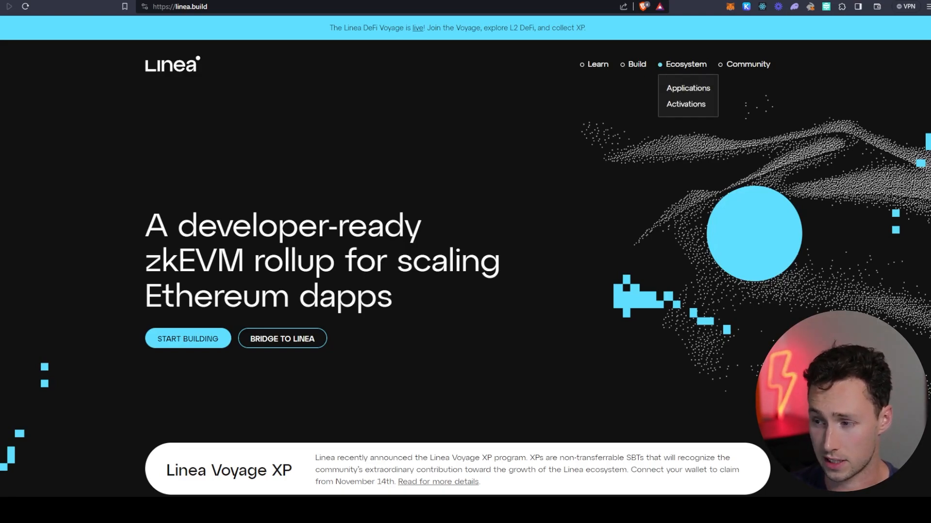
Browse the Linea Ecosystem Applications directory, scrolling through the Mainnet app cards
click(688, 88)
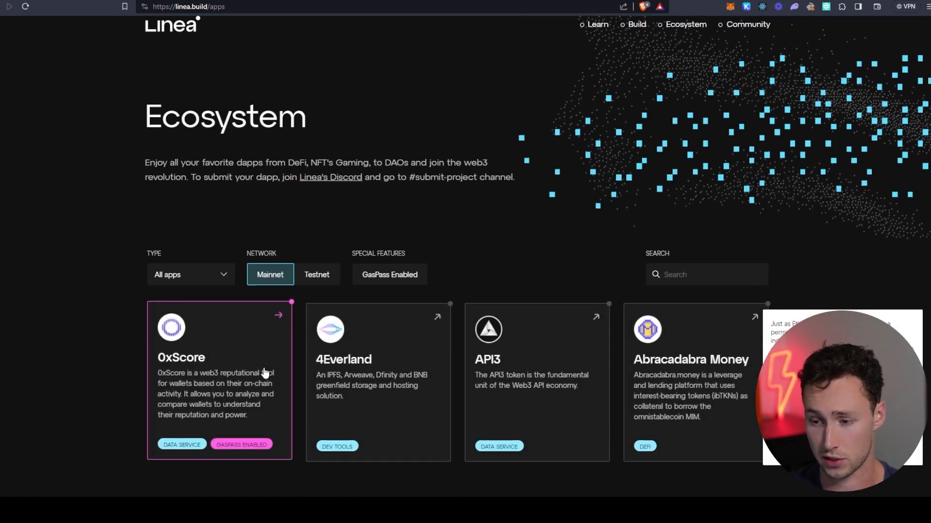
scroll(down, 3)
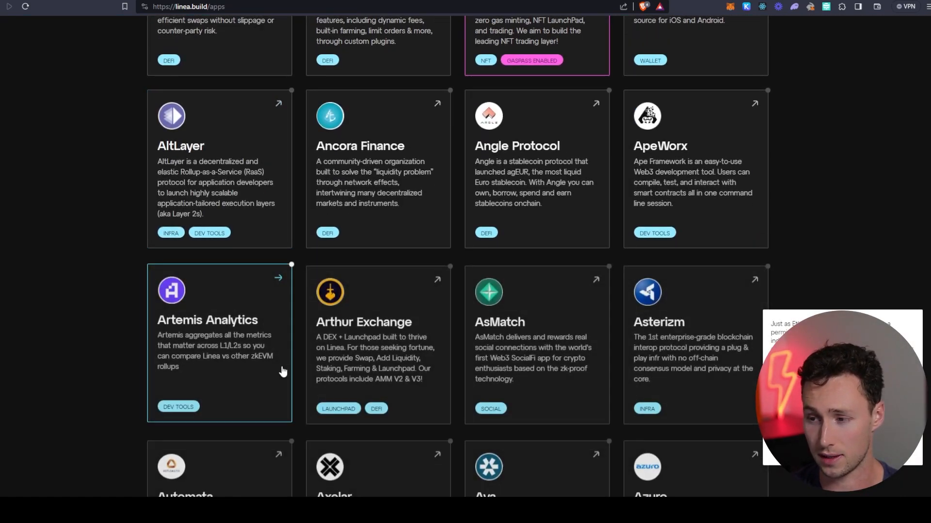
scroll(down, 3)
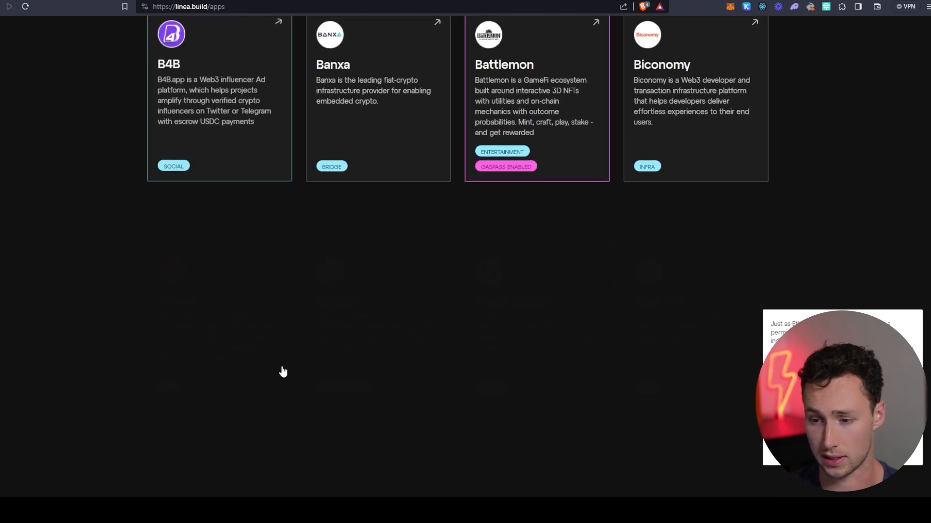
scroll(down, 3)
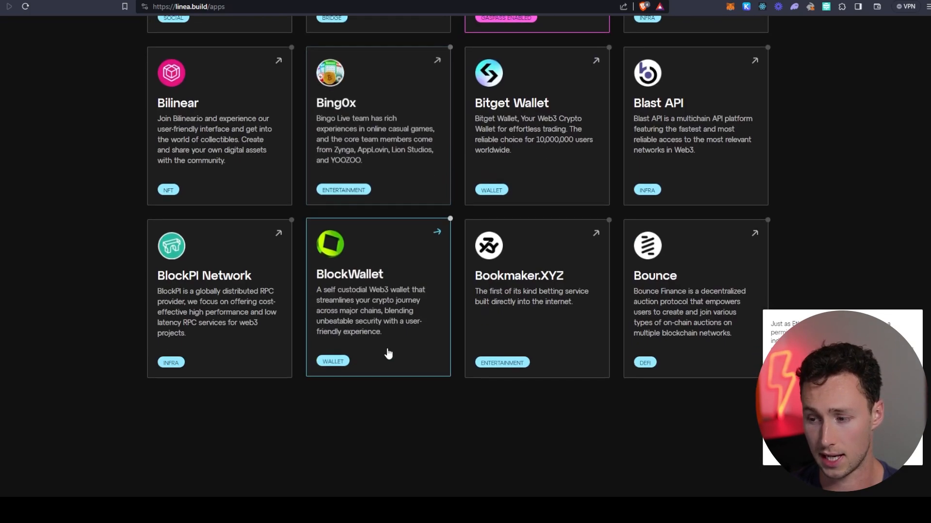
scroll(down, 3)
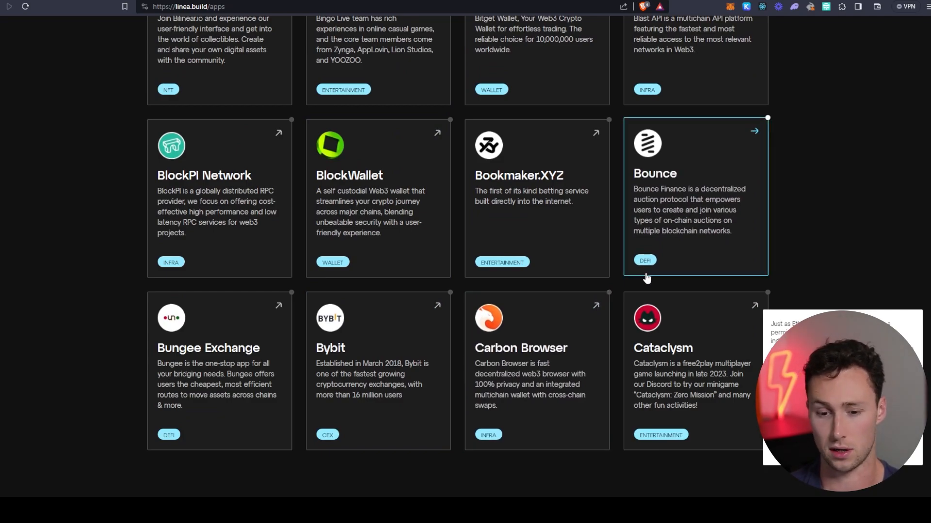
scroll(down, 3)
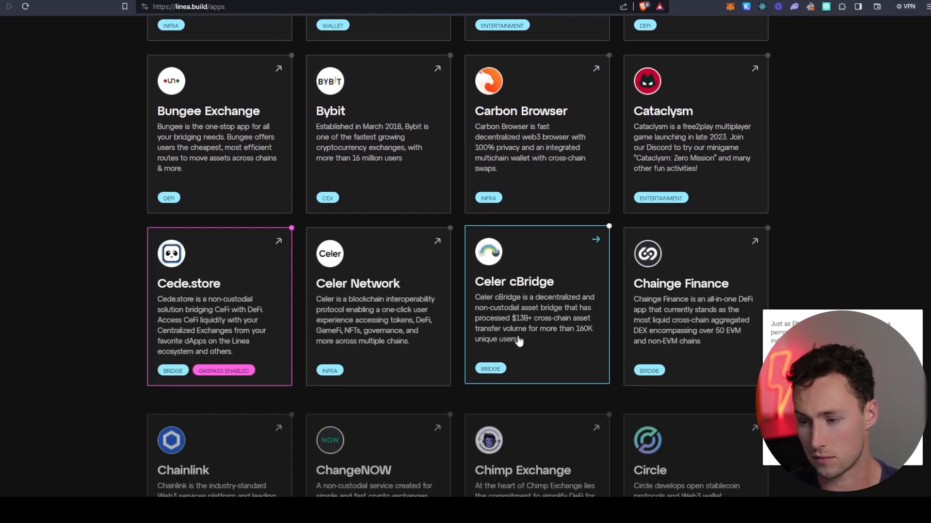
scroll(down, 3)
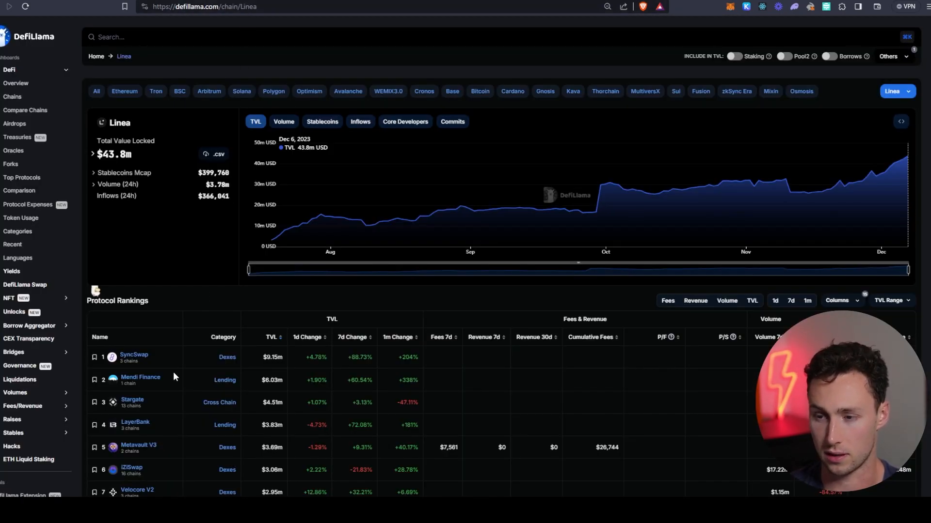
Scroll DefiLlama's Linea page from the $43.8m TVL chart into the Protocol Rankings table
scroll(down, 3)
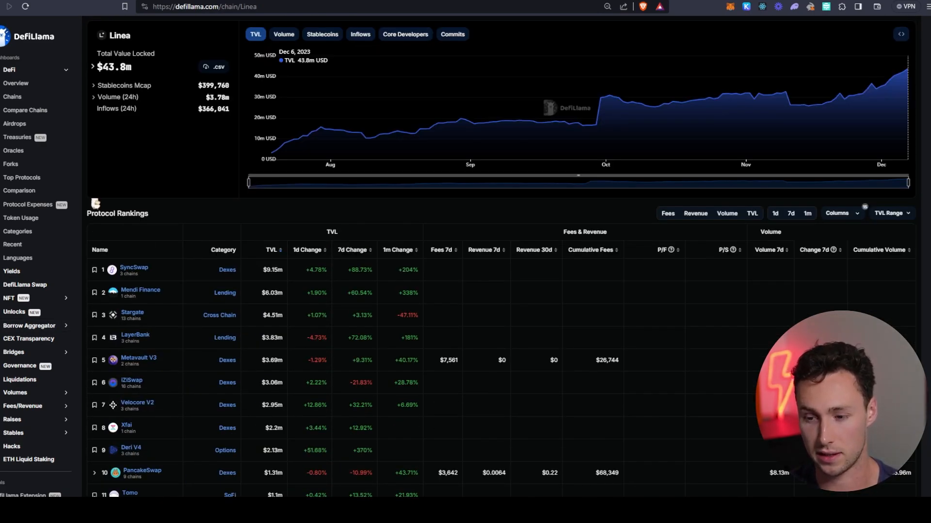
scroll(down, 3)
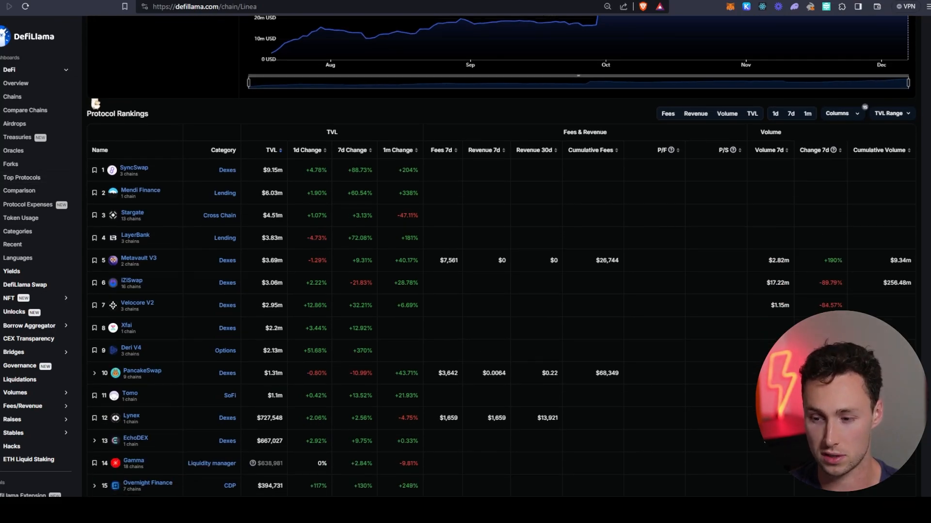
scroll(down, 3)
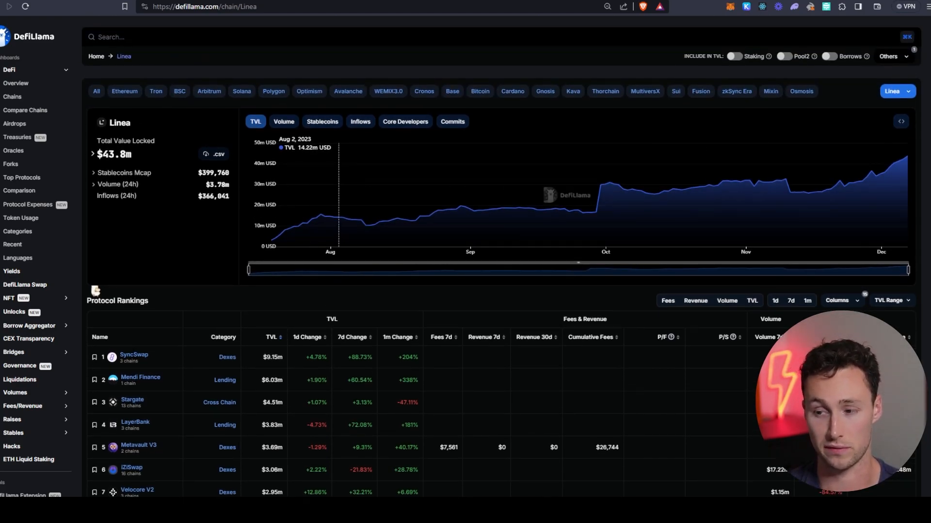
mouse_move(634, 191)
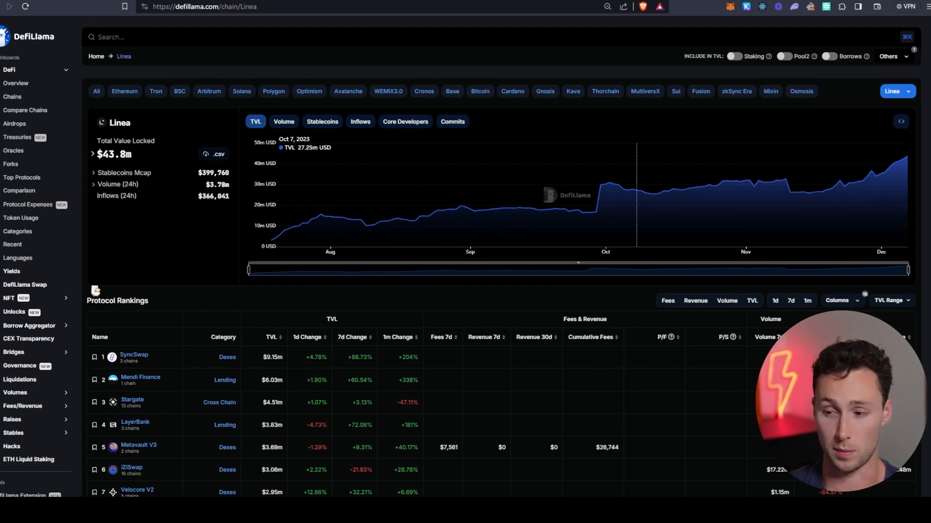